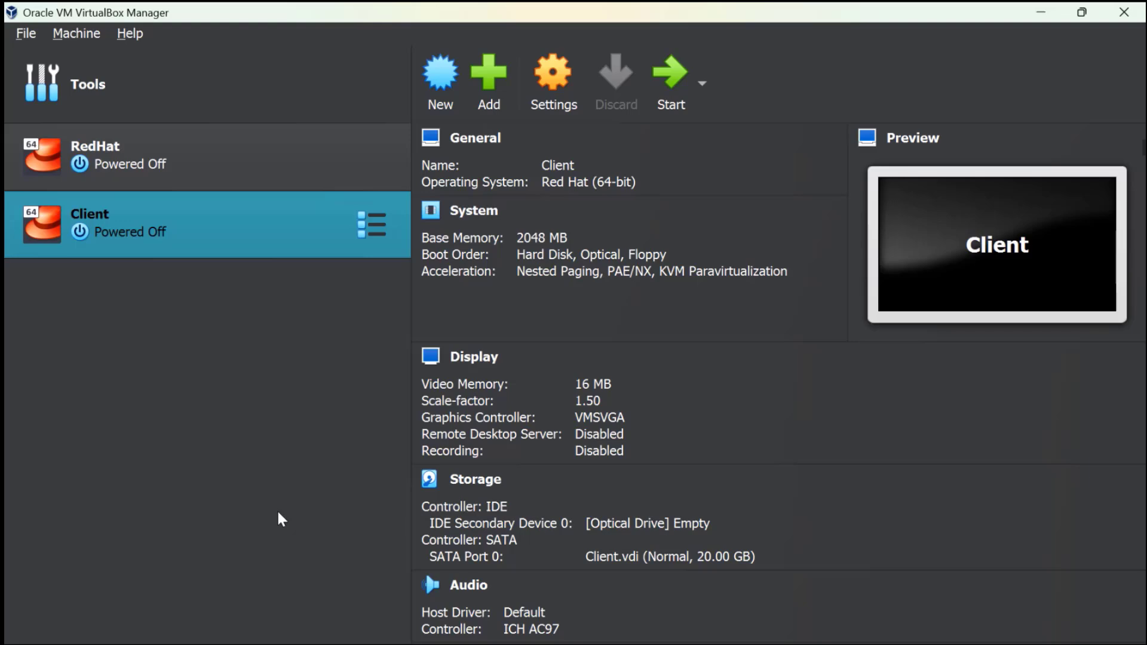
mouse_move(256, 208)
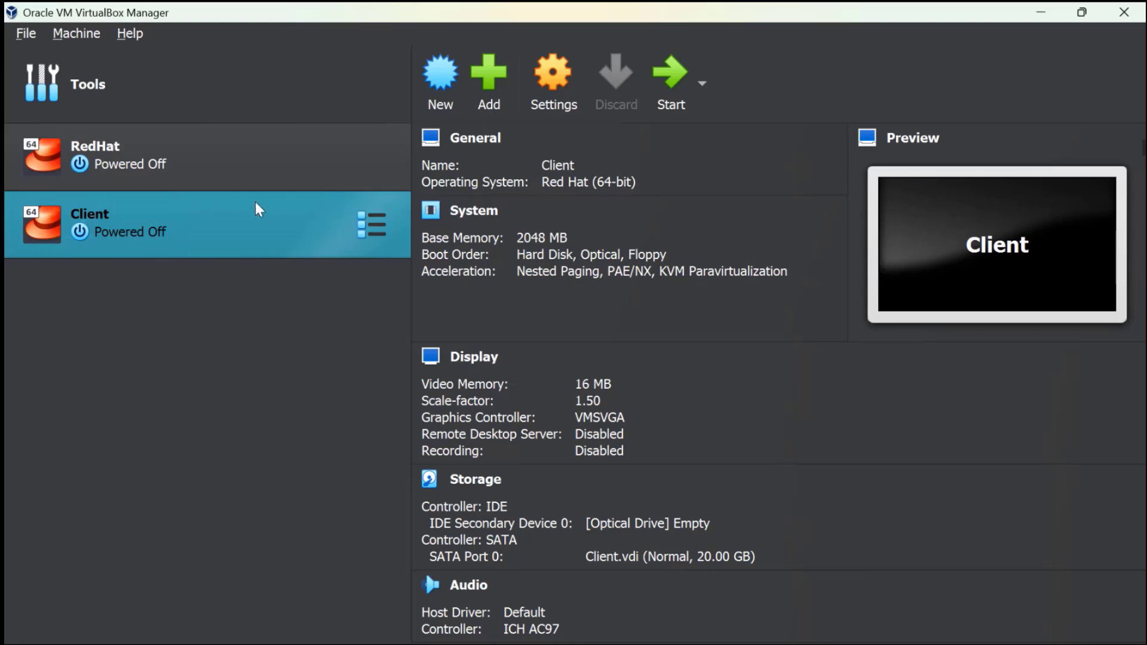
mouse_move(230, 270)
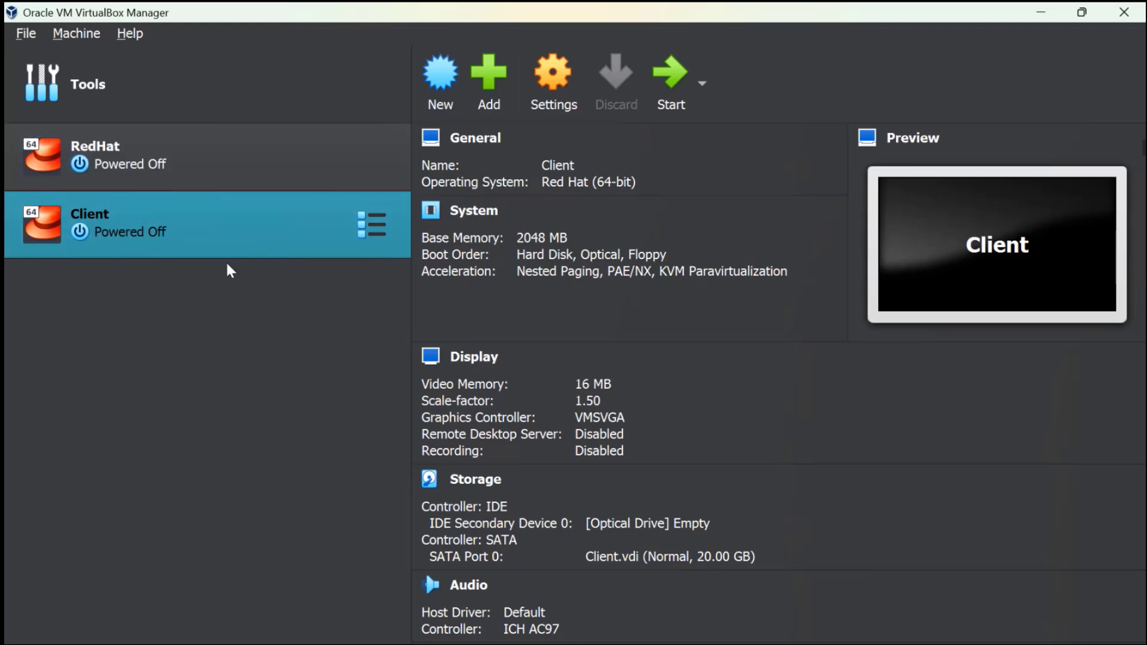
mouse_move(244, 274)
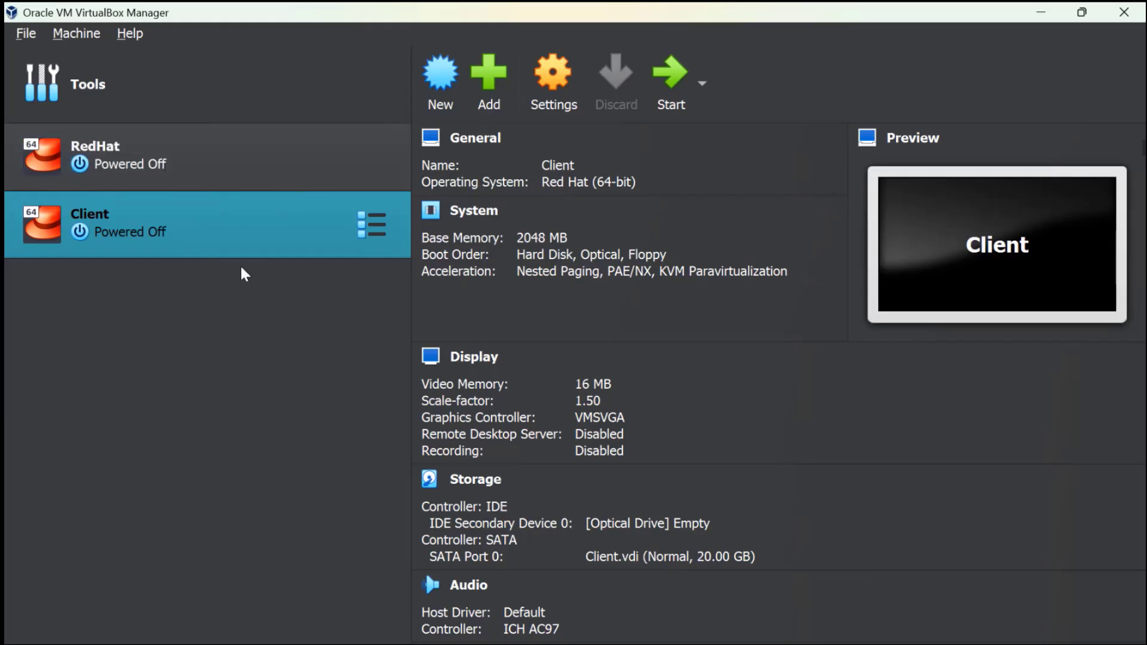
mouse_move(307, 276)
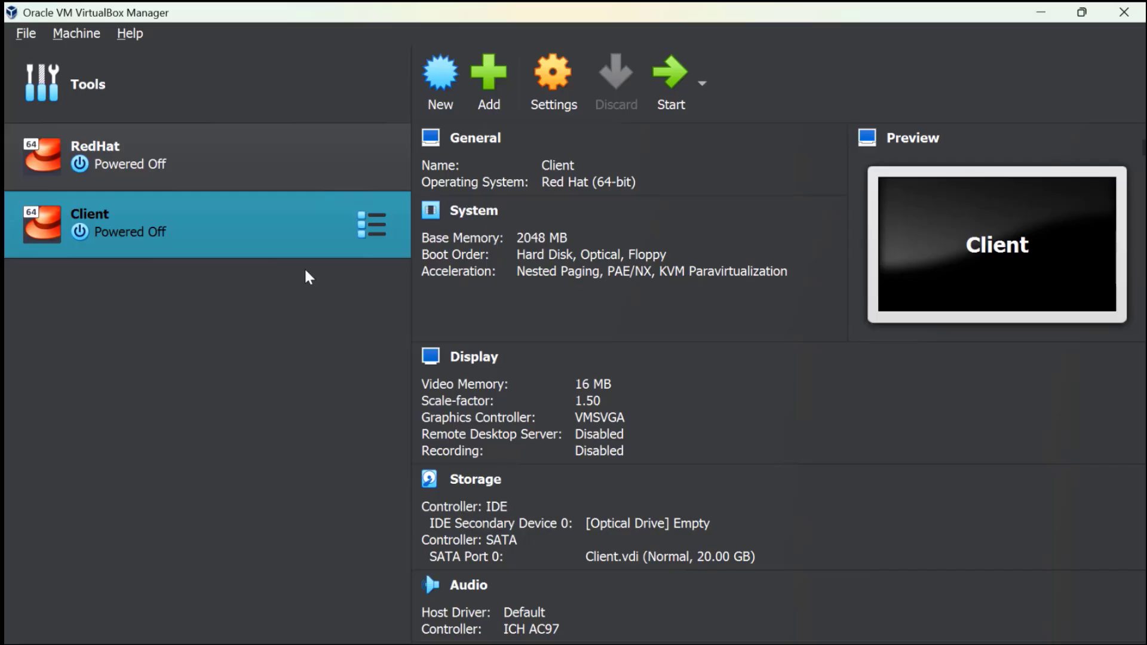
mouse_move(353, 206)
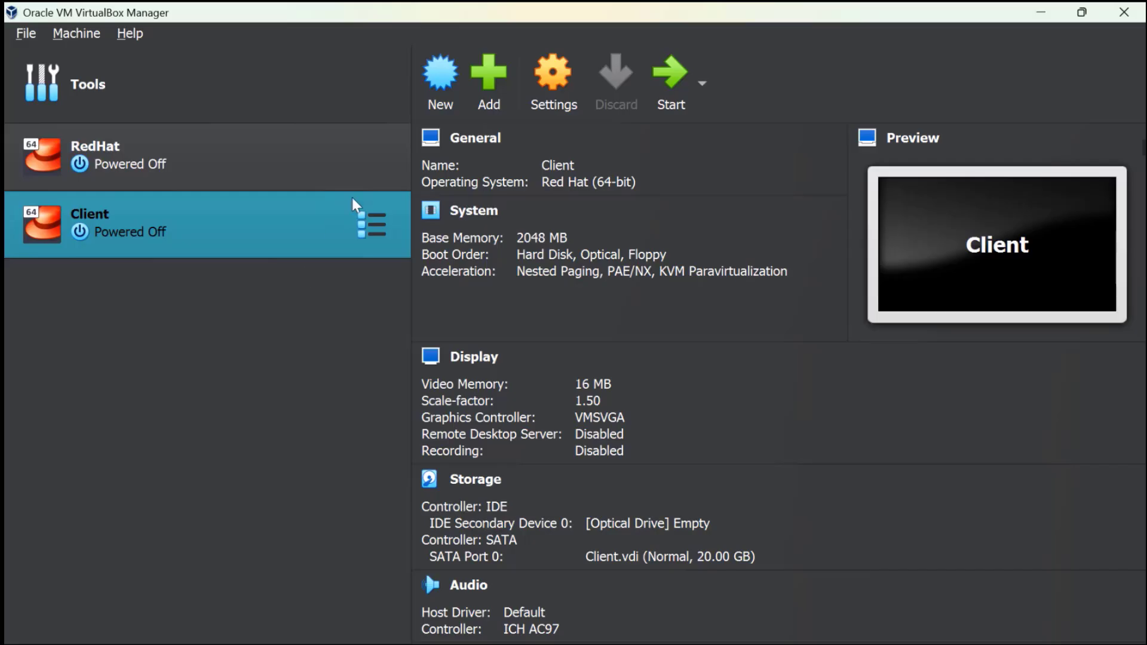
Start a new virtual machine named 'Sample Redhat'
left_click(439, 73)
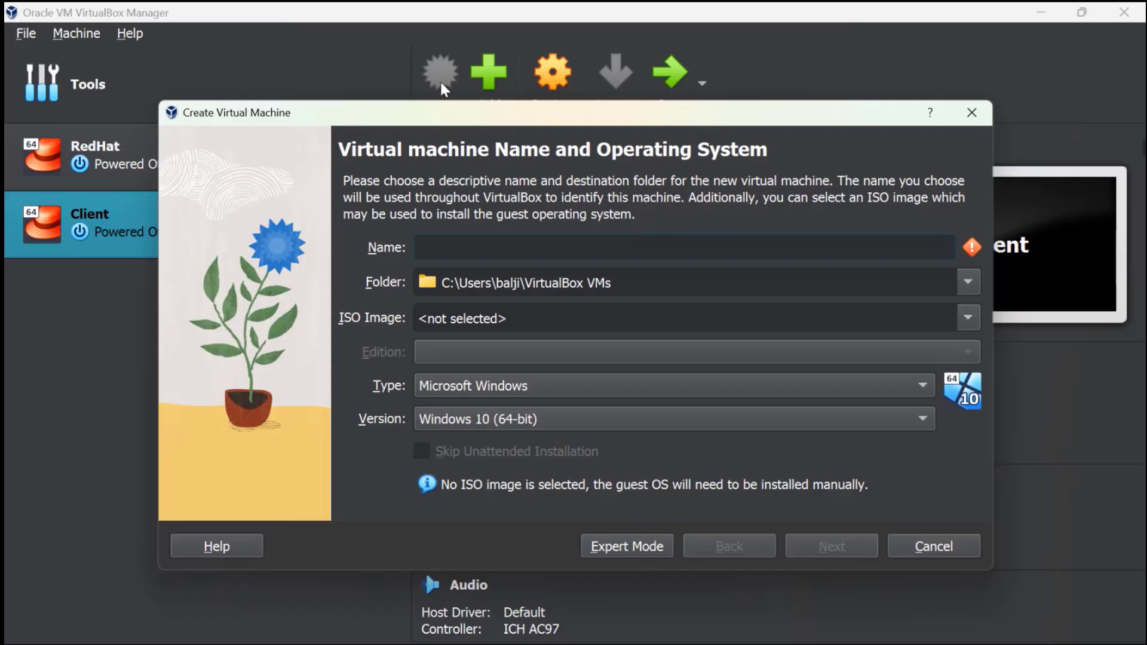
mouse_move(311, 242)
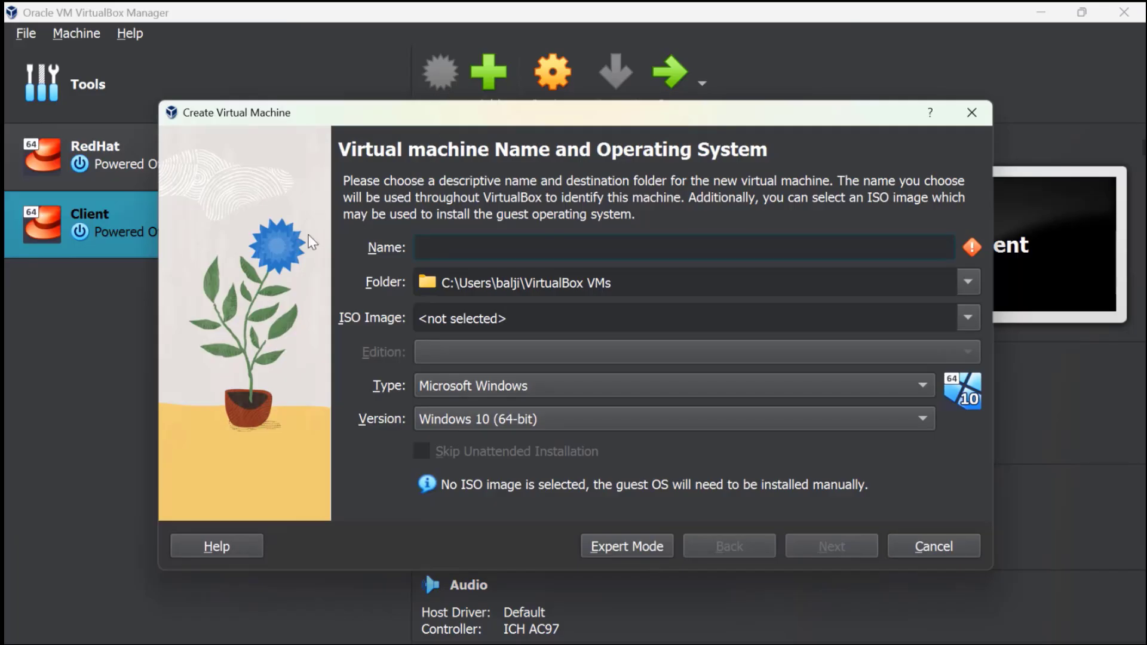
type("Ss")
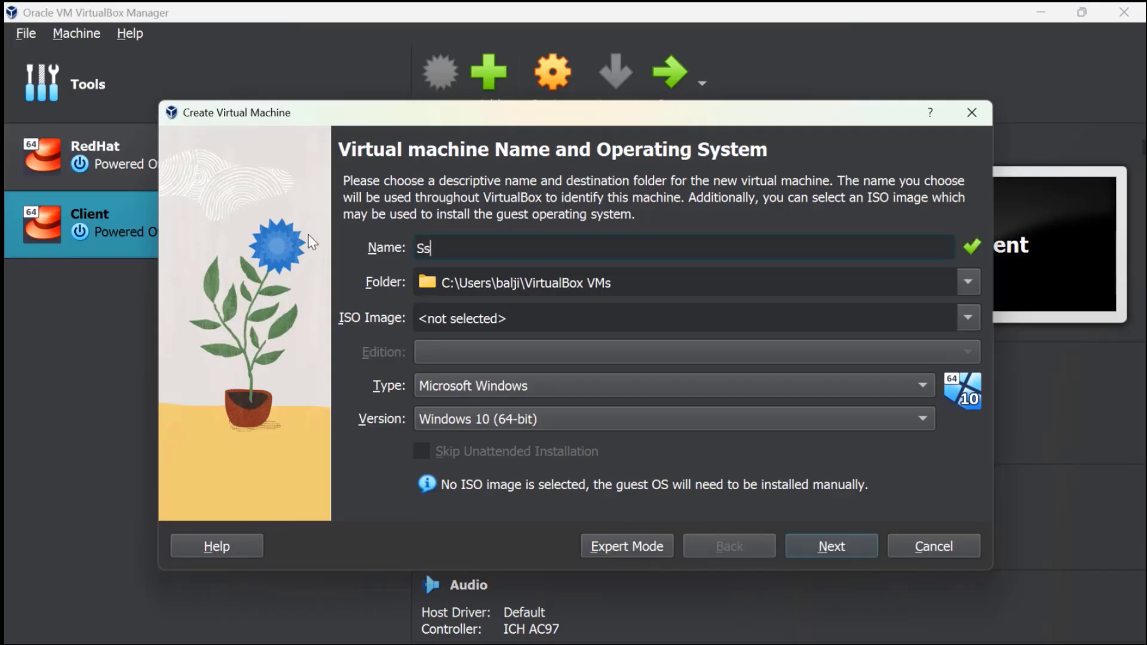
type("ample Red")
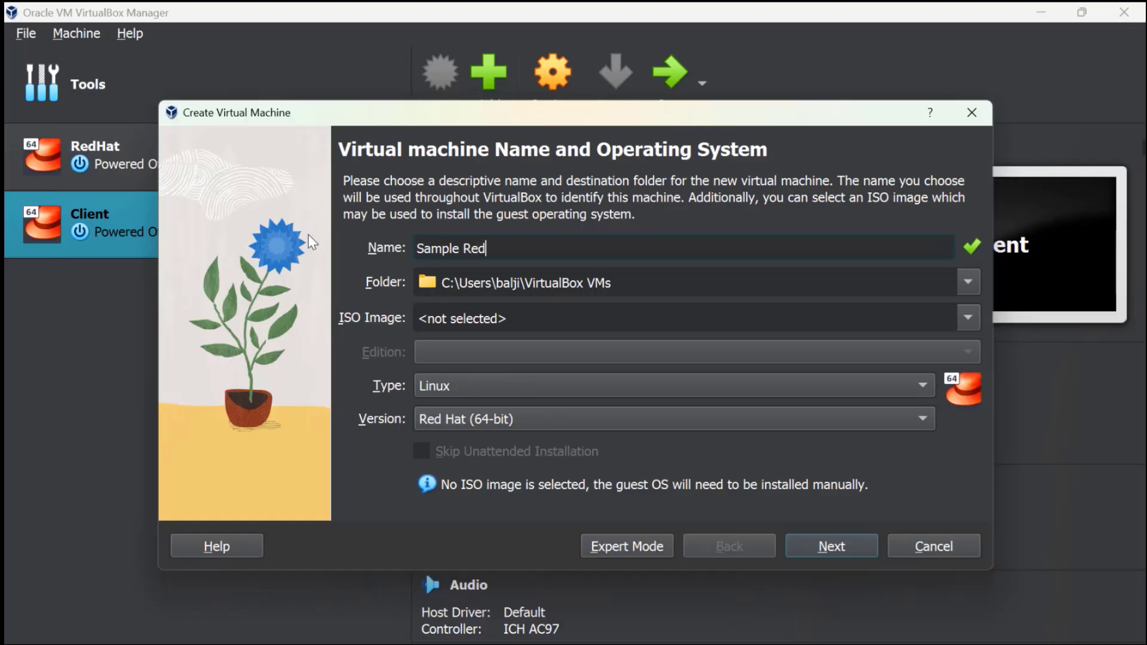
type("hat")
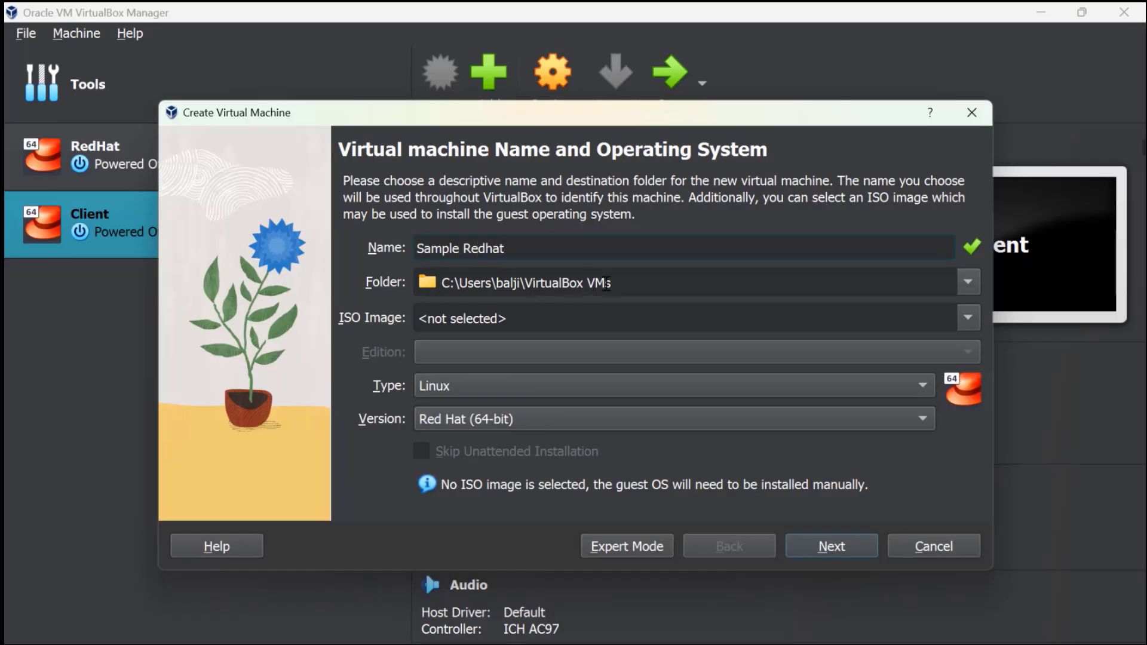
mouse_move(630, 303)
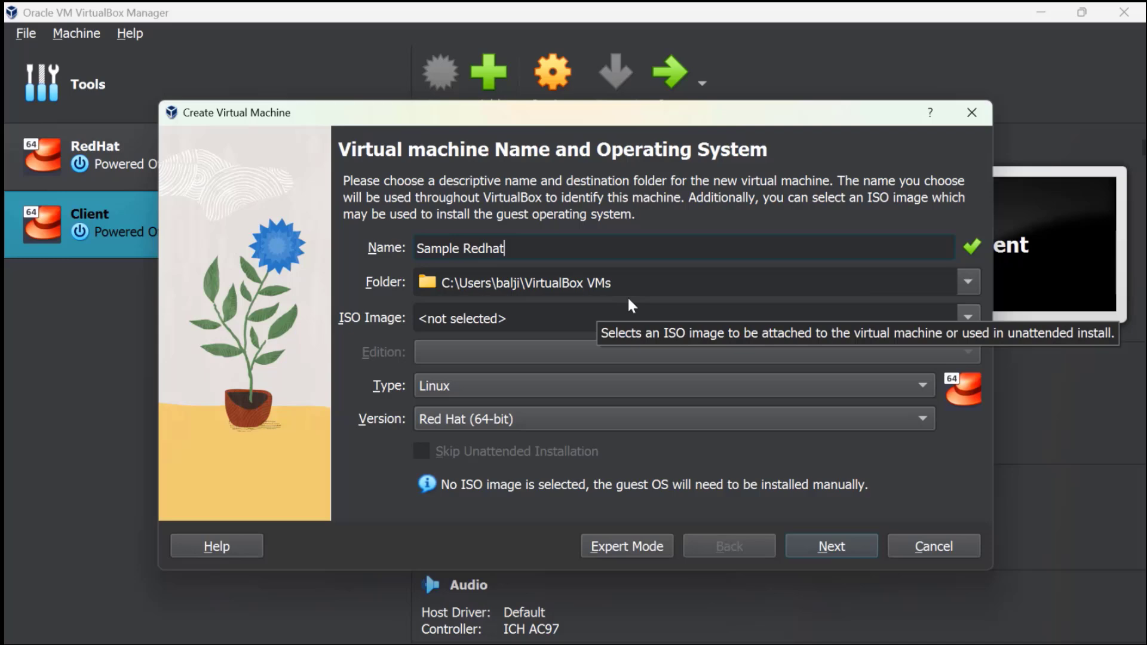
mouse_move(967, 318)
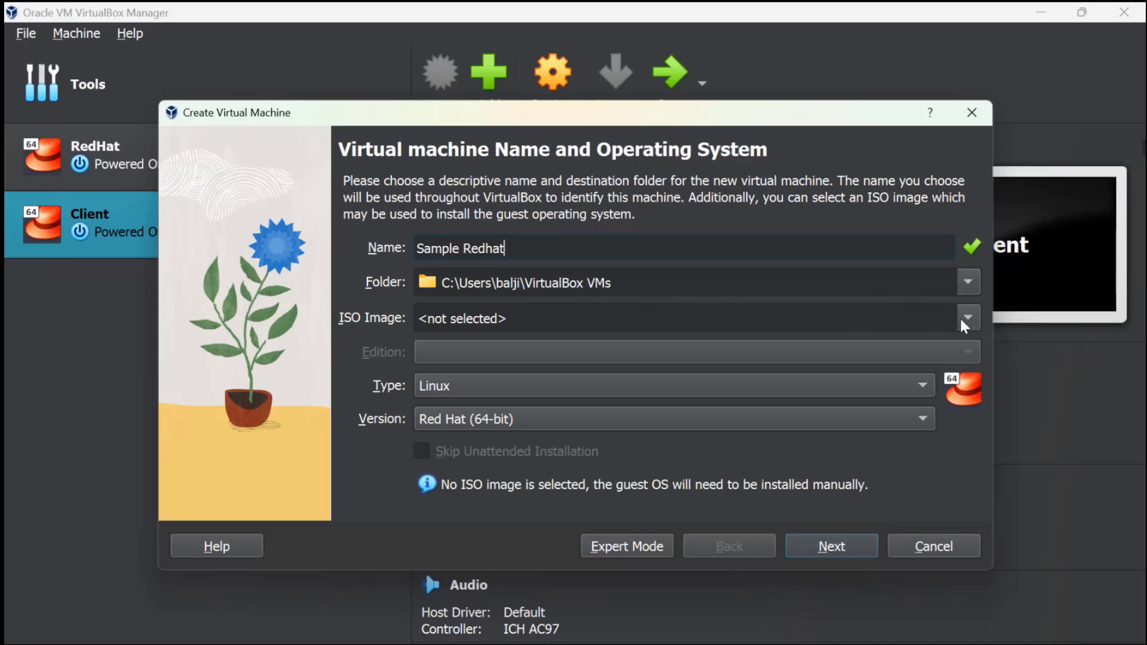
Attach the rhel-baseos-9.1 ISO with Skip Unattended Installation ticked and continue to hardware
left_click(967, 318)
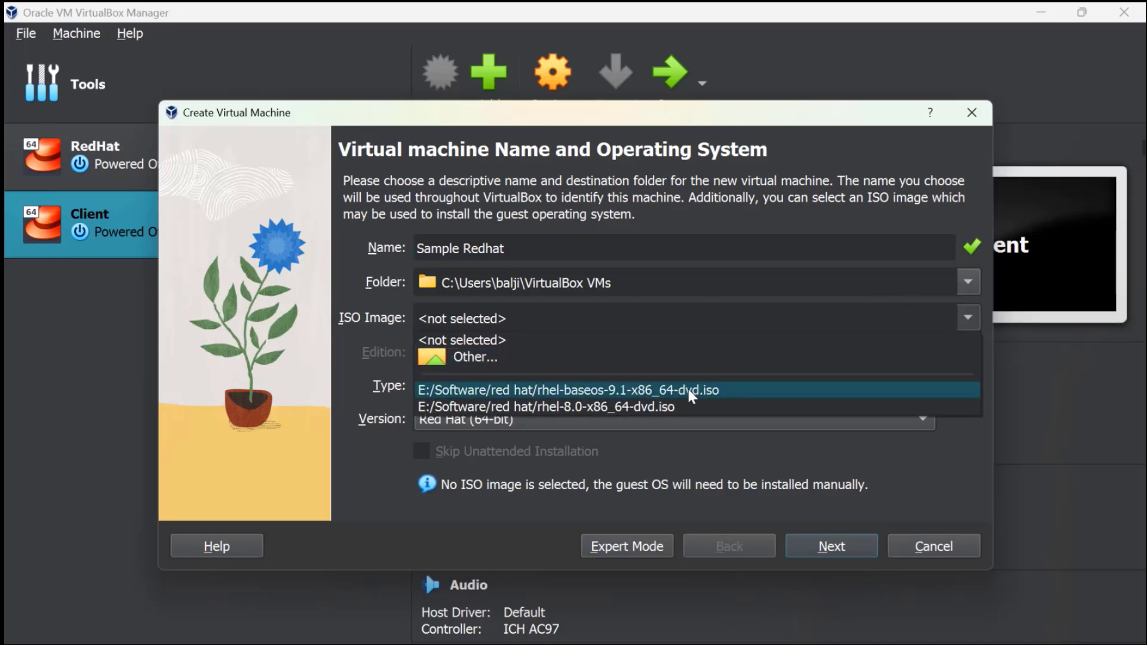
left_click(569, 389)
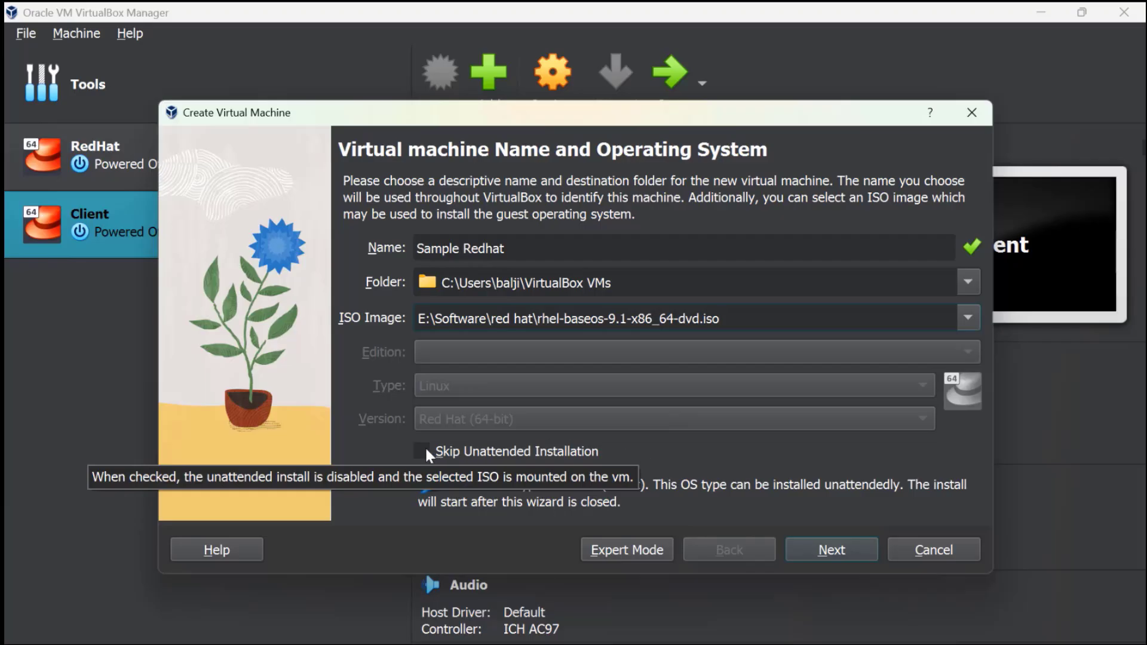
left_click(422, 452)
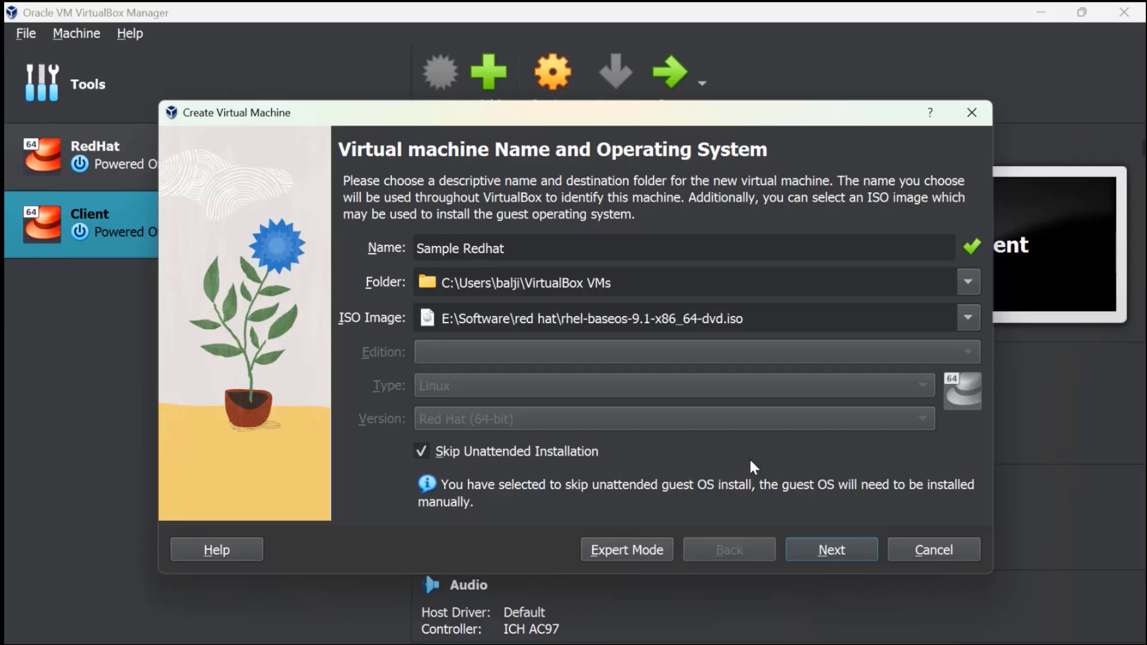
left_click(832, 549)
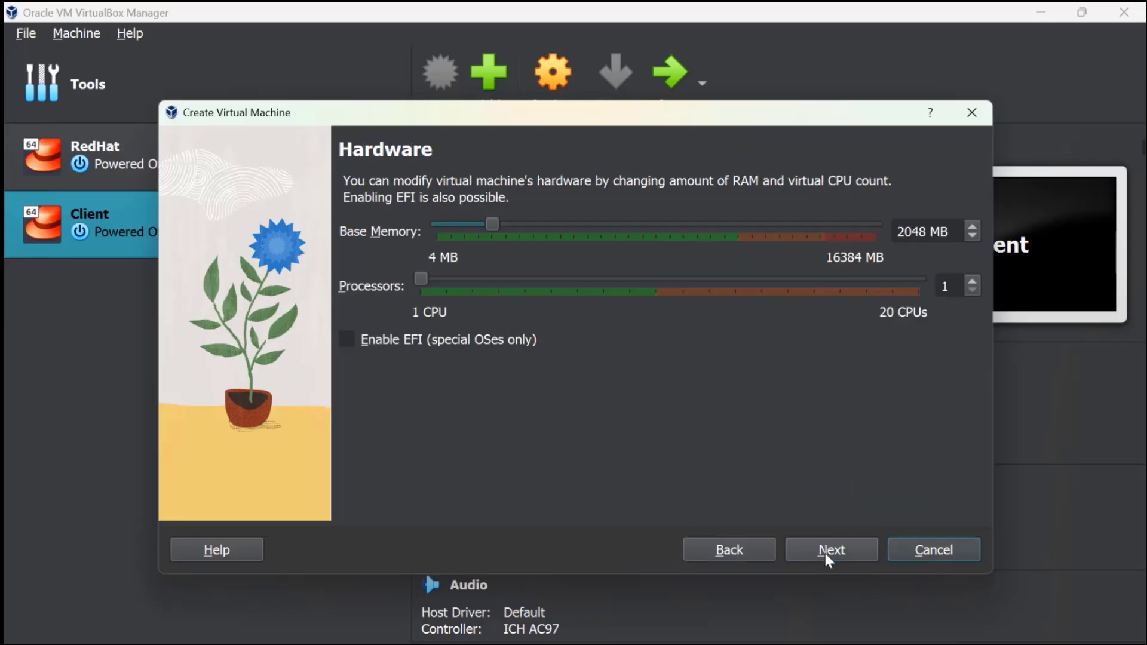
mouse_move(577, 366)
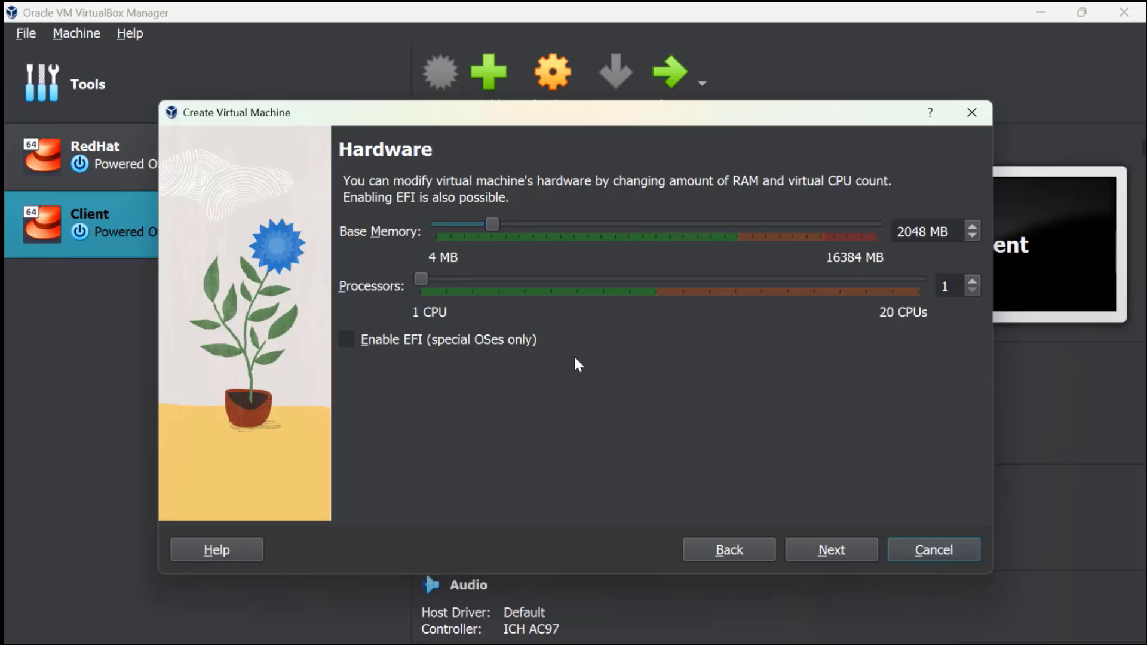
mouse_move(468, 321)
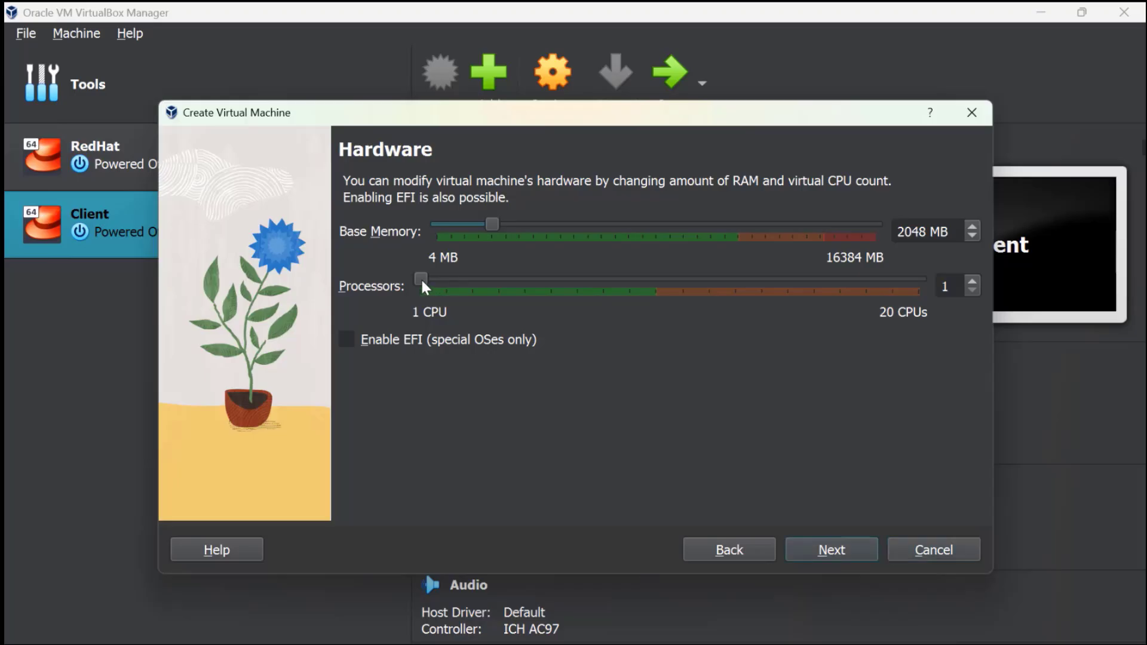
Give the machine 2 processors, keep the 20 GB default disk, and reach the summary
left_click_drag(421, 280, 448, 279)
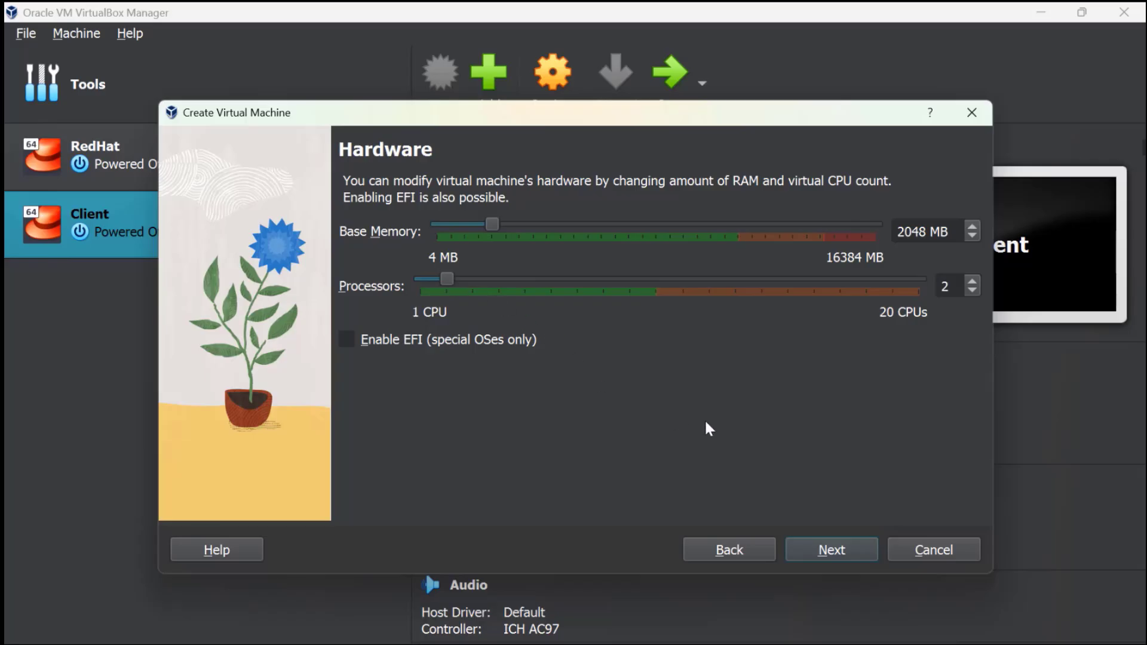
left_click(831, 550)
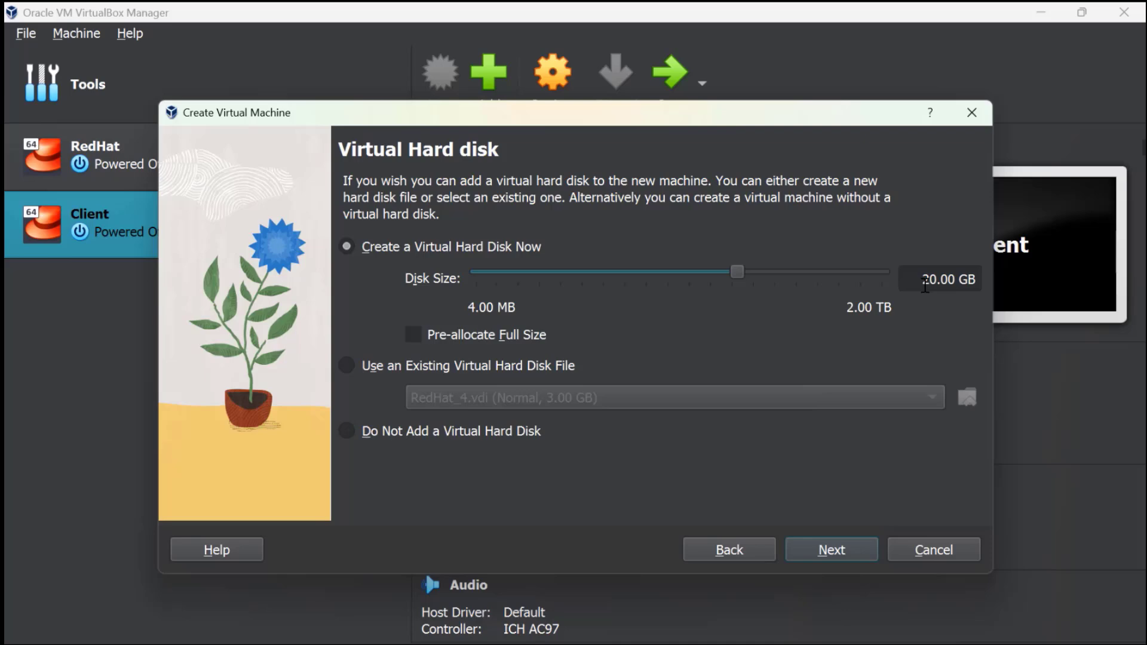
mouse_move(810, 307)
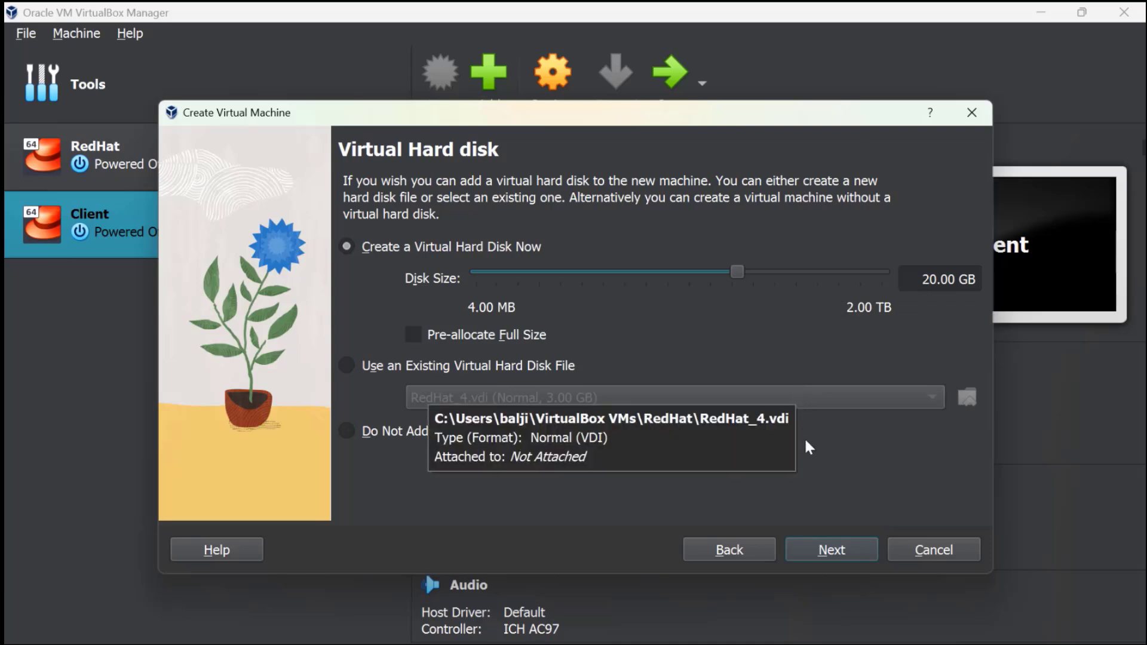
mouse_move(816, 476)
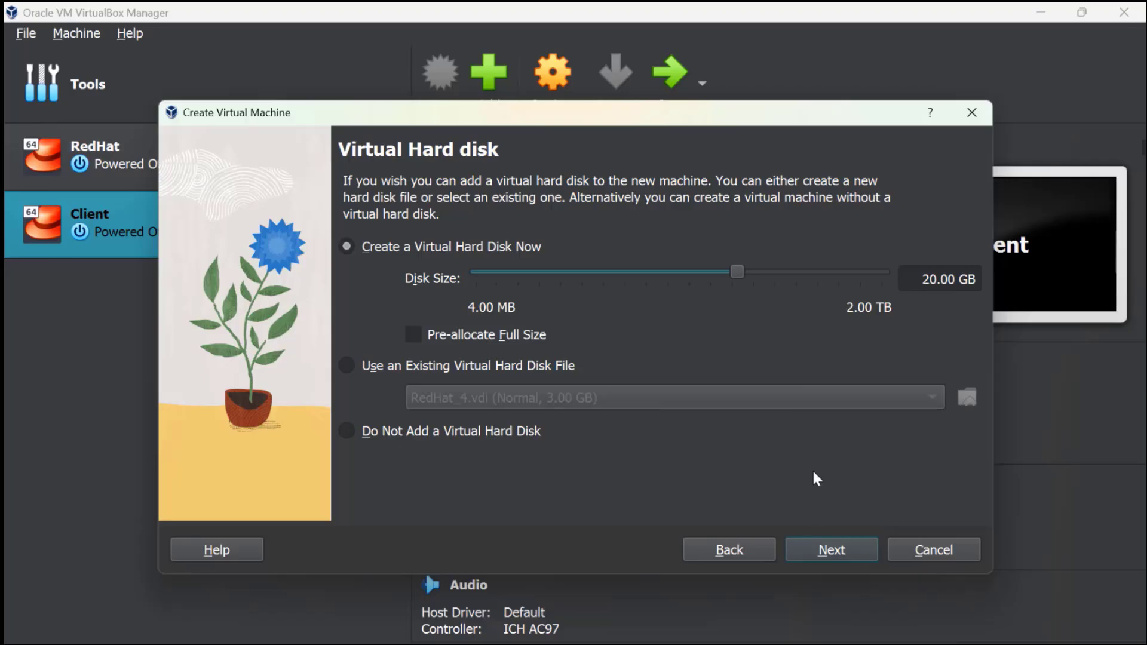
left_click(832, 550)
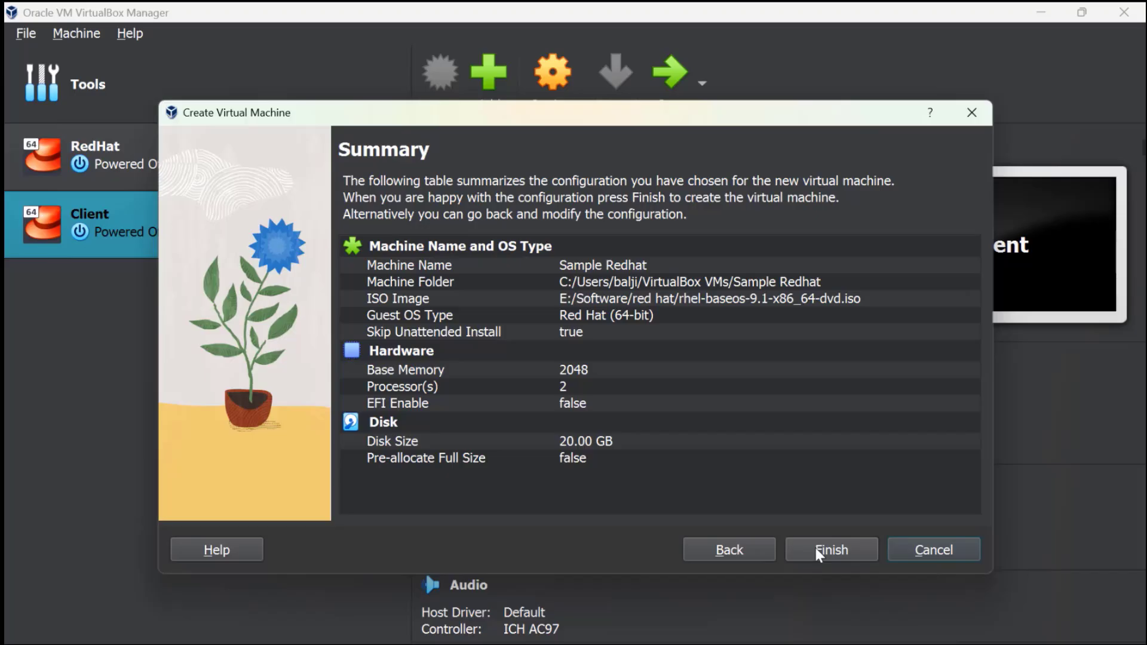
Finish creating Sample Redhat and power it on from the toolbar
left_click(831, 549)
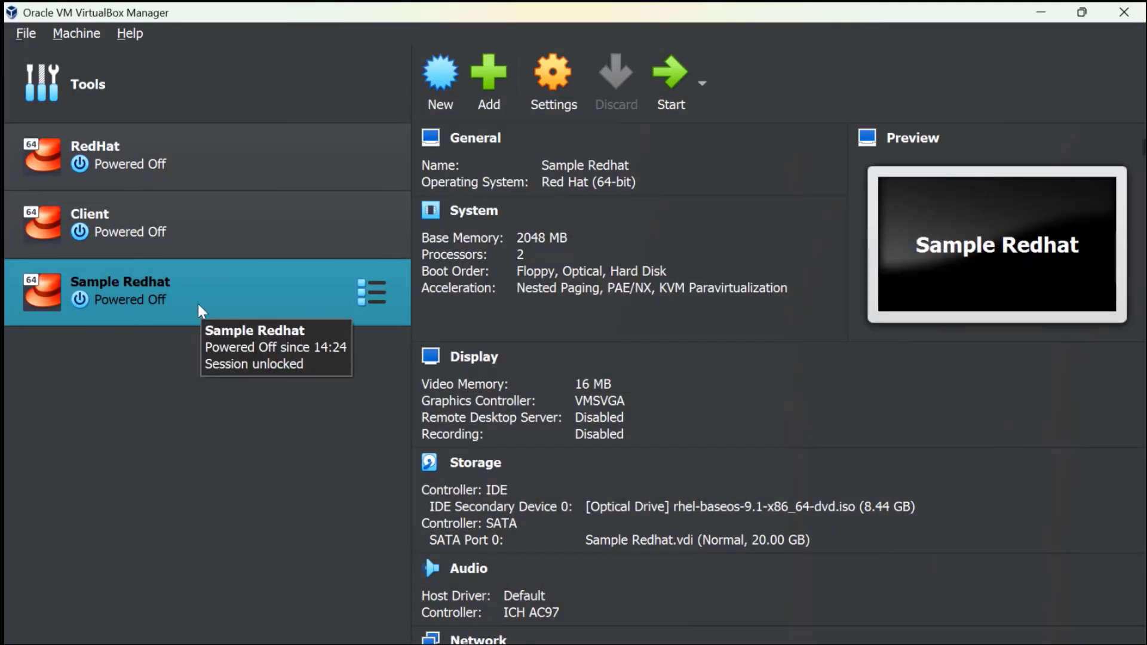
mouse_move(334, 369)
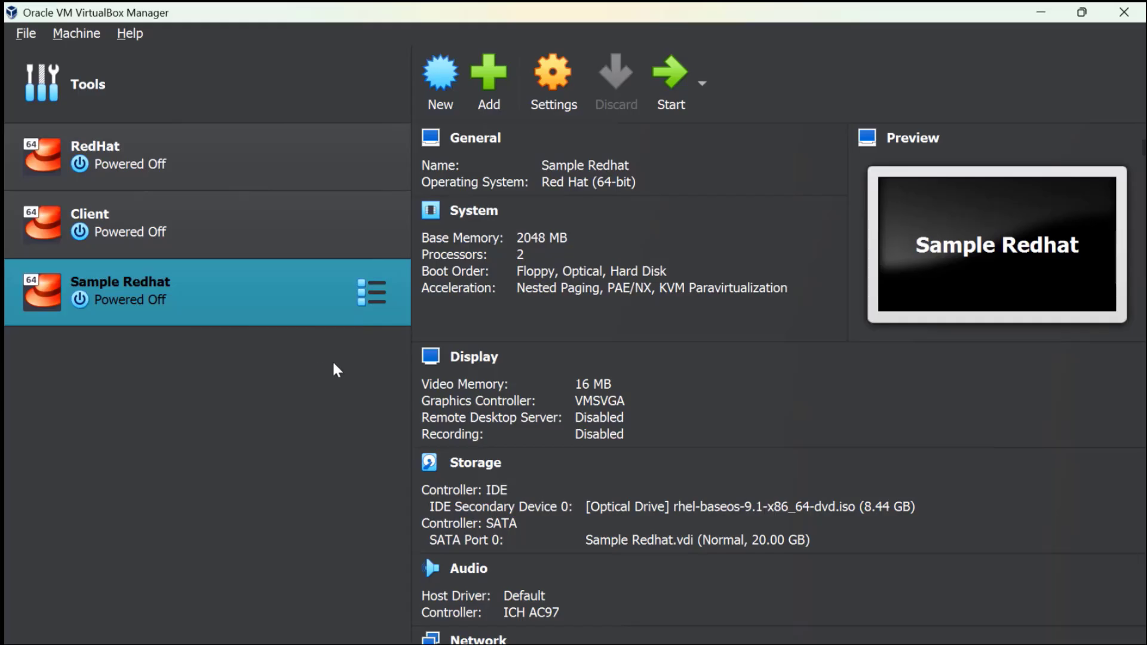
mouse_move(369, 356)
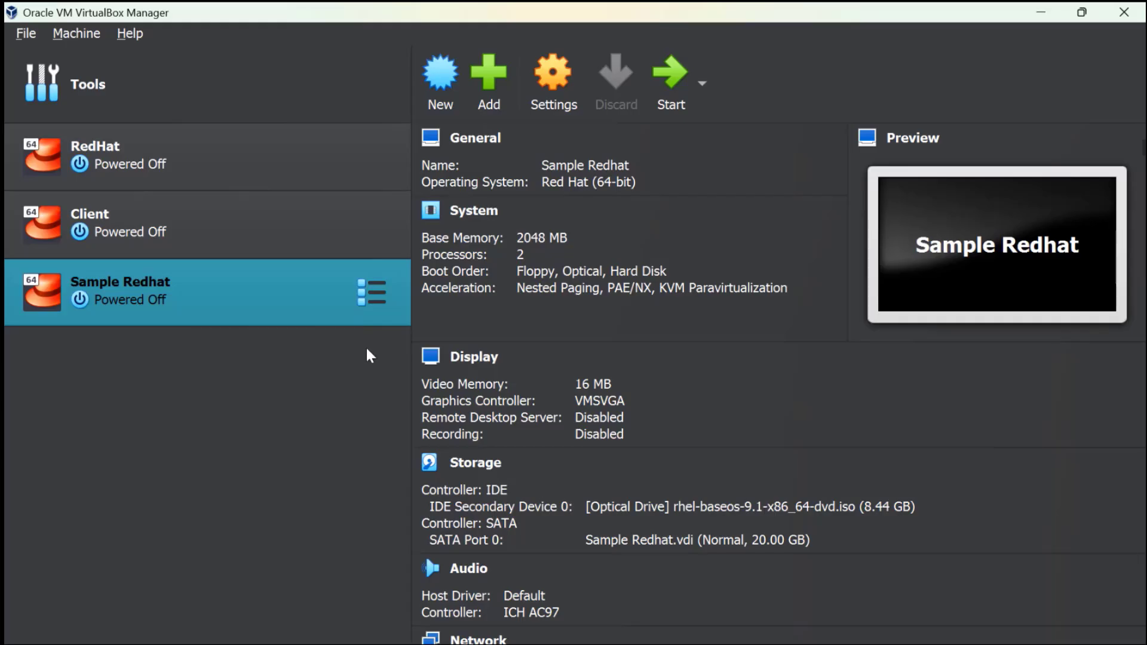
mouse_move(335, 298)
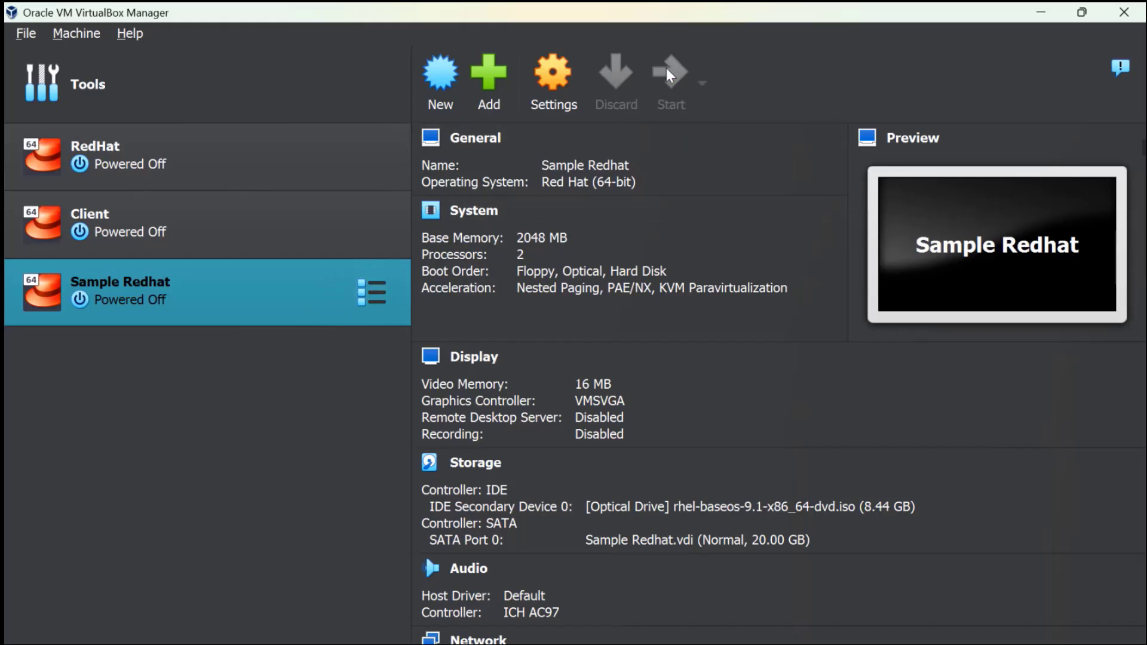
left_click(669, 73)
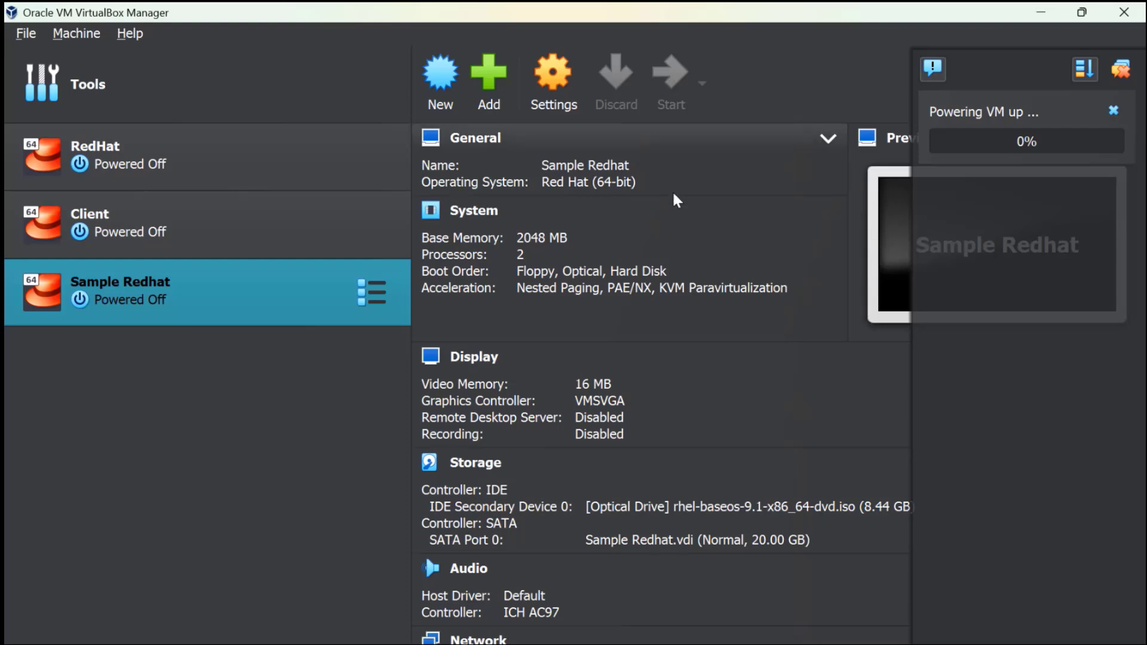
Boot the VM from the ISO until the RHEL 9.1 installer welcome screen appears
left_click(670, 73)
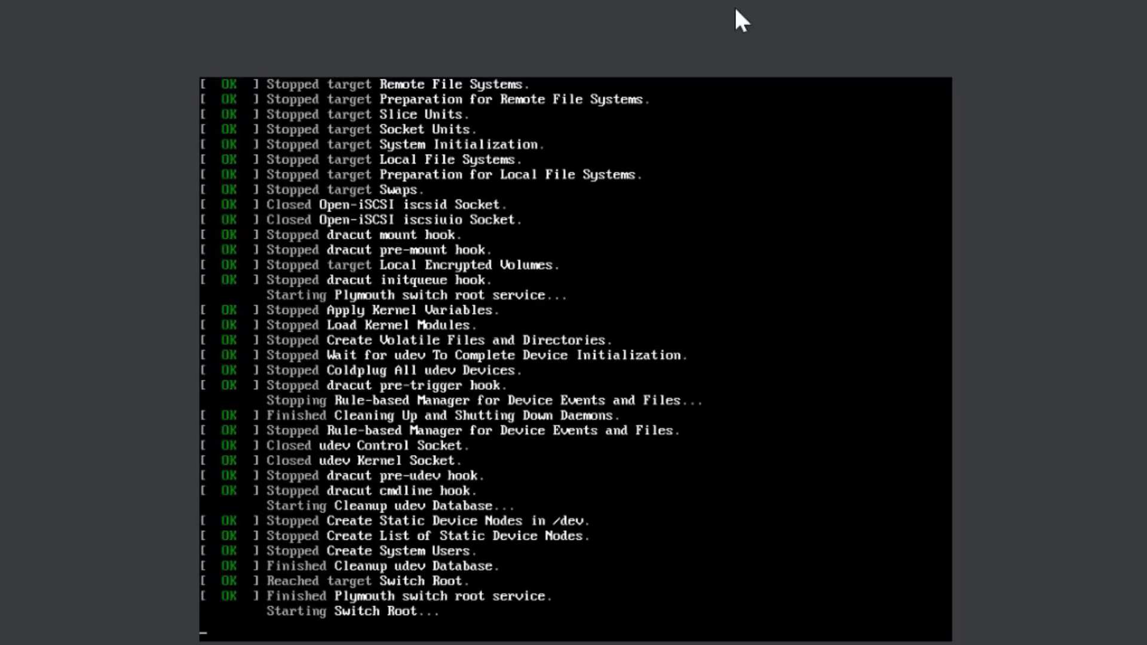
mouse_move(732, 269)
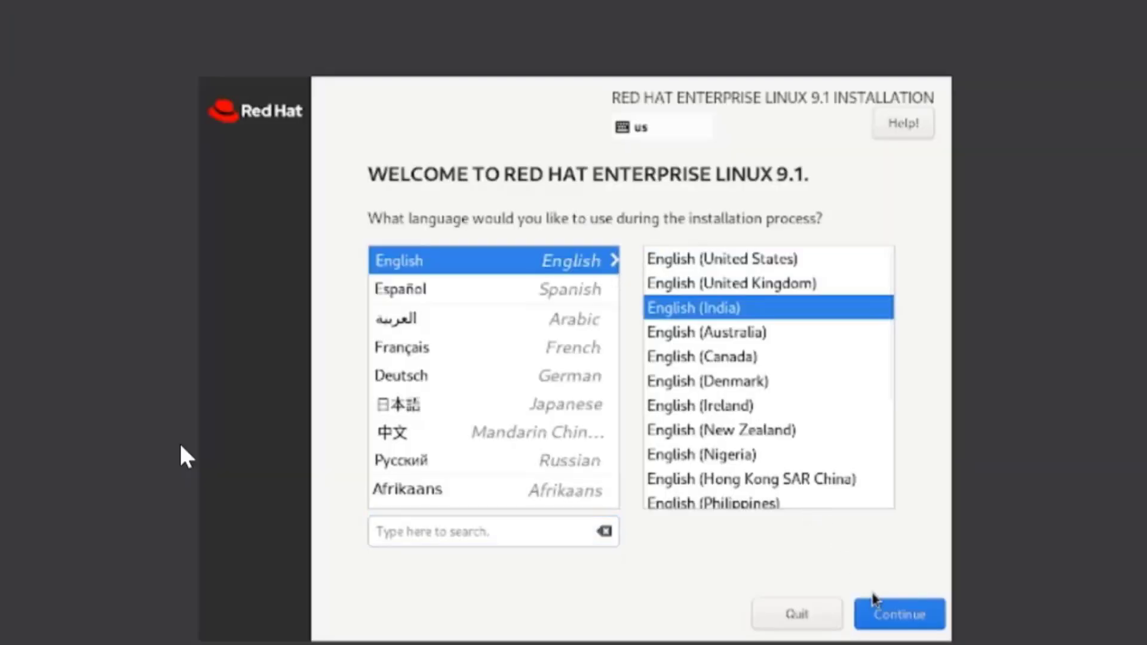
Confirm the installer language and visit Installation Destination, leaving the 20 GiB disk deselected
left_click(899, 614)
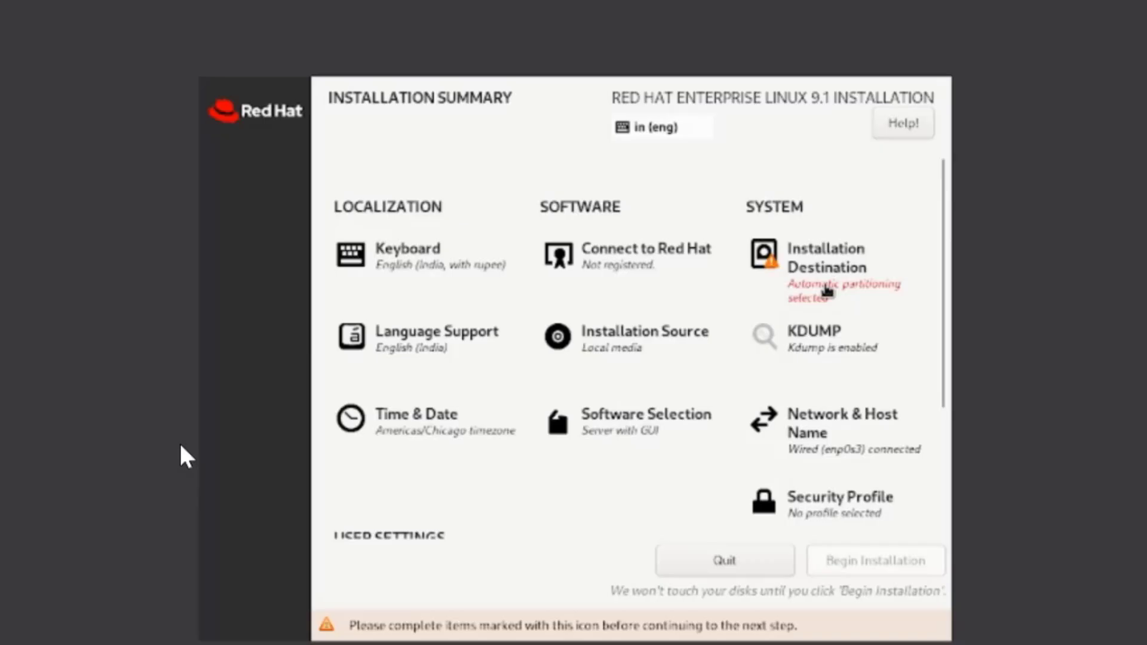
mouse_move(826, 289)
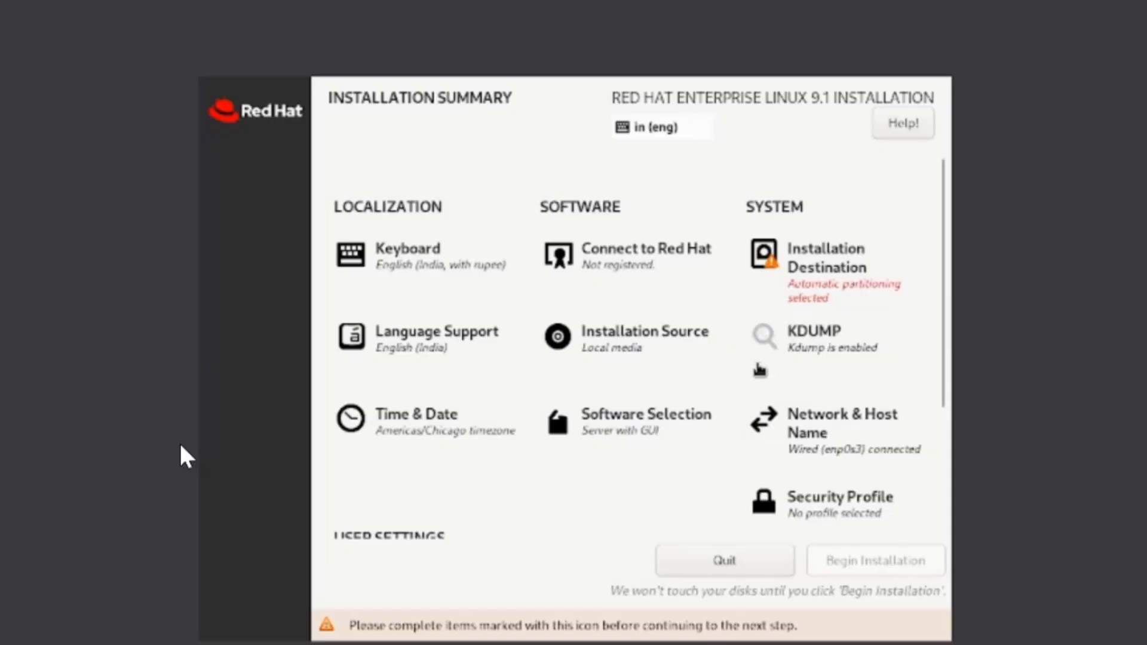
mouse_move(812, 293)
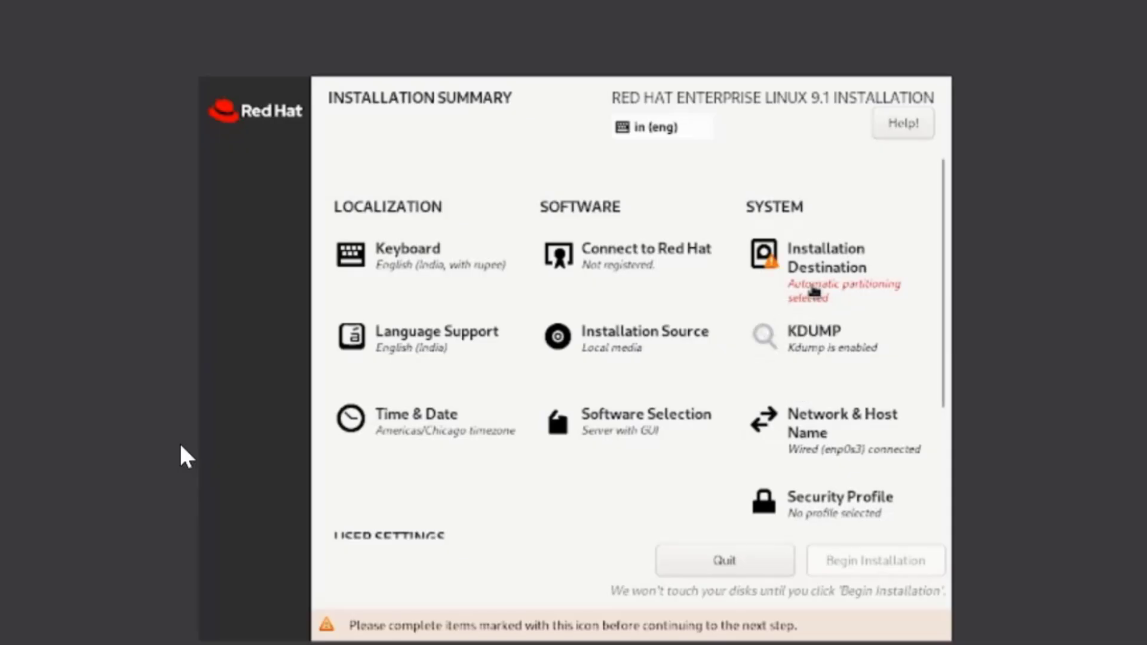
left_click(825, 258)
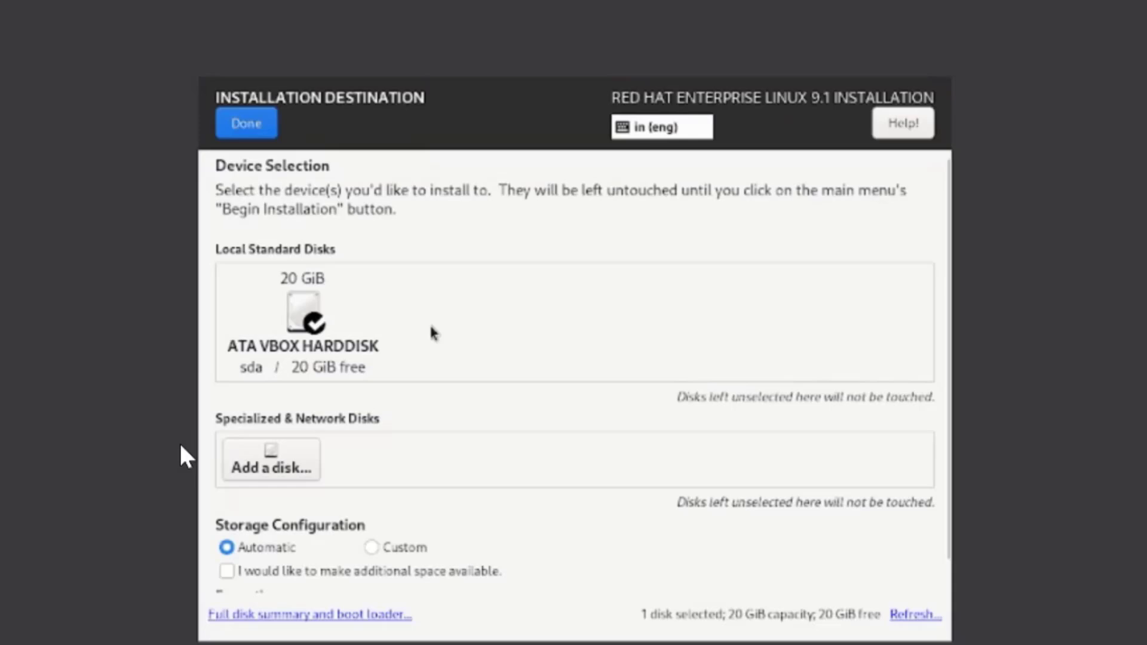
left_click(302, 321)
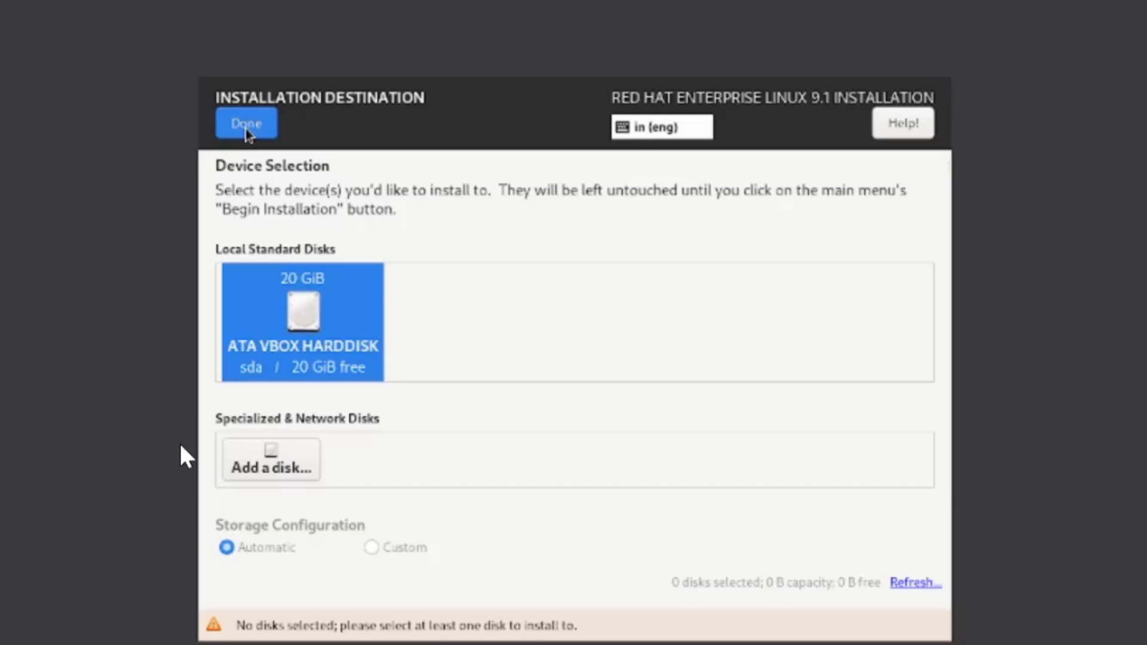
left_click(246, 122)
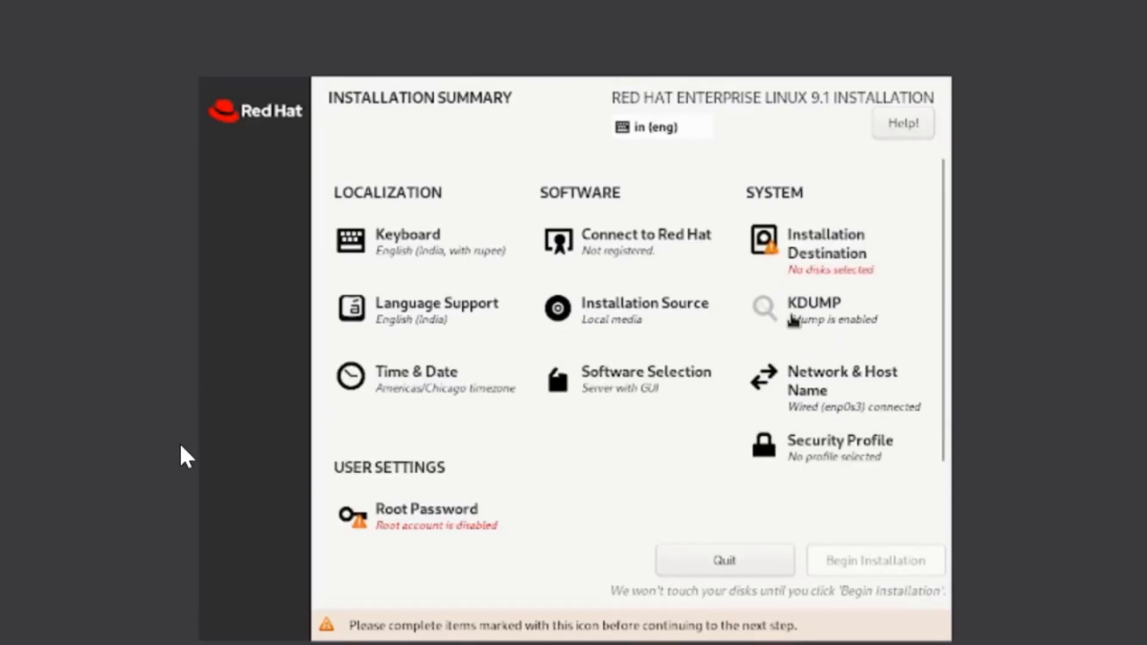
mouse_move(810, 263)
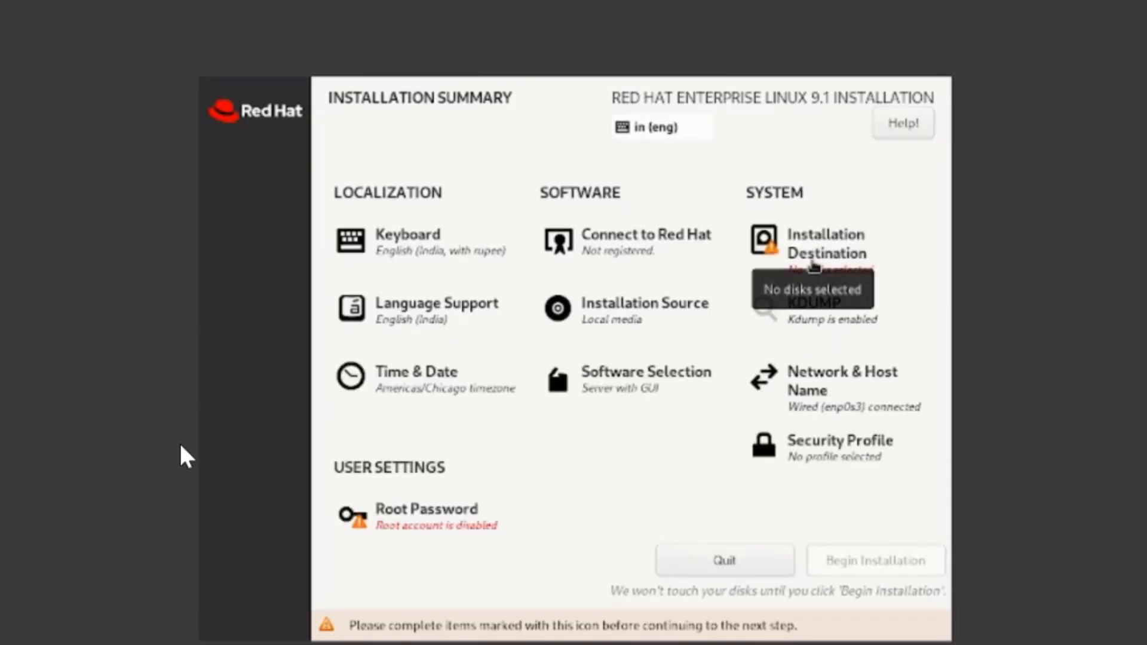
Select the 20 GiB ATA VBOX HARDDISK with automatic partitioning as the install target
left_click(826, 243)
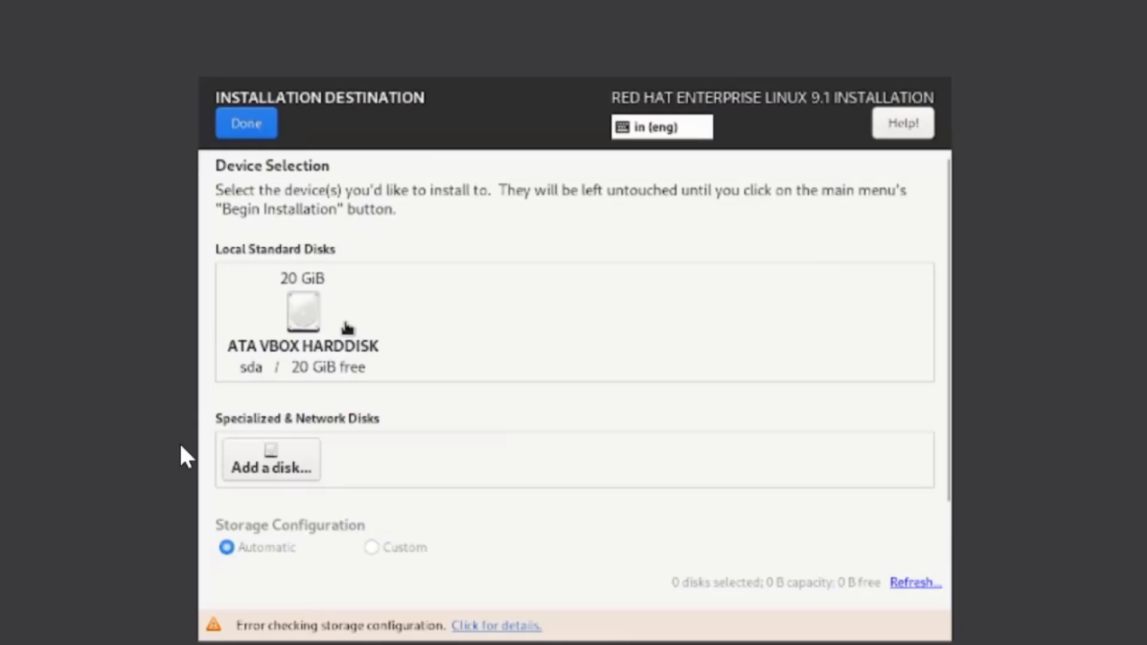
left_click(301, 314)
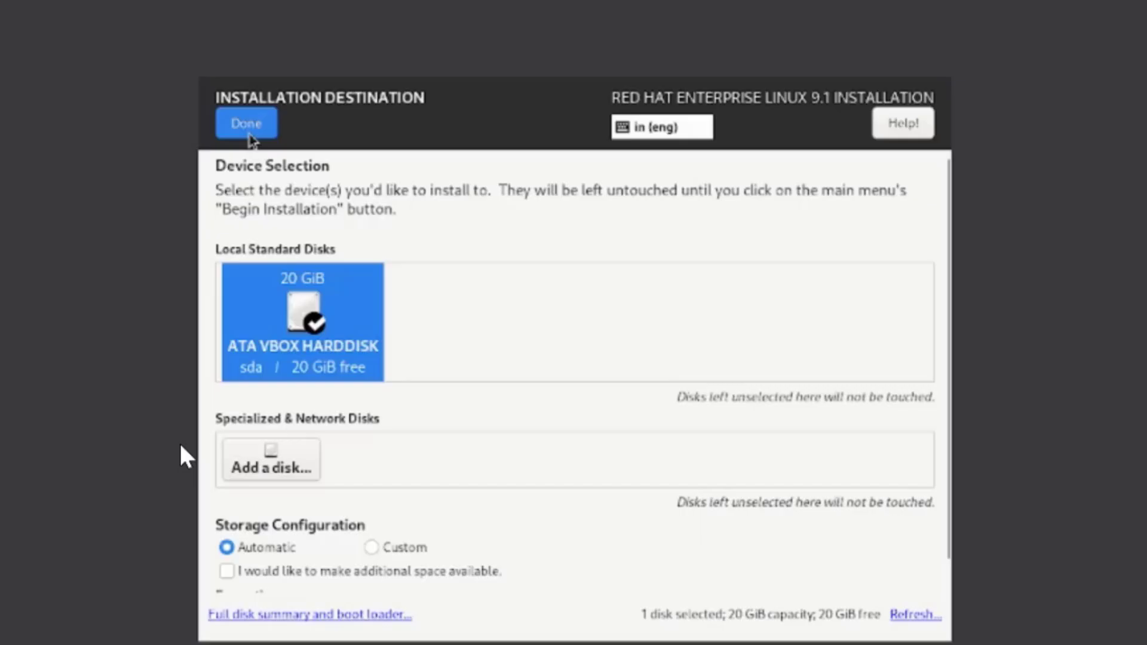
left_click(246, 122)
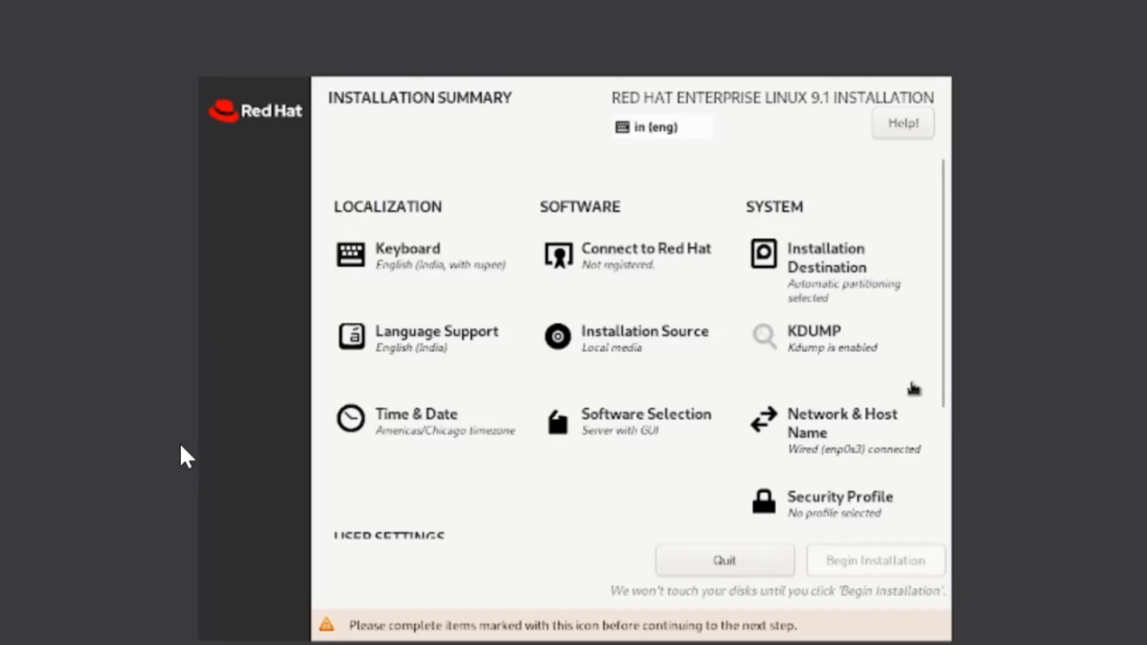
Set and confirm a root password, accept it as weak, and begin the installation
scroll("down", 3)
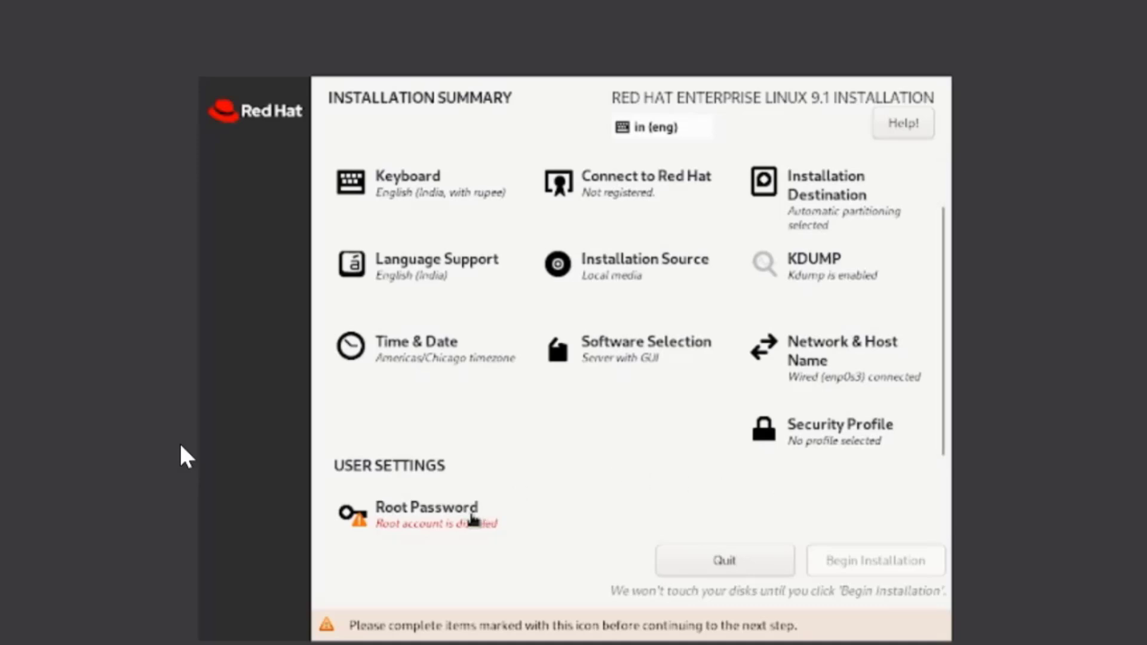
left_click(426, 514)
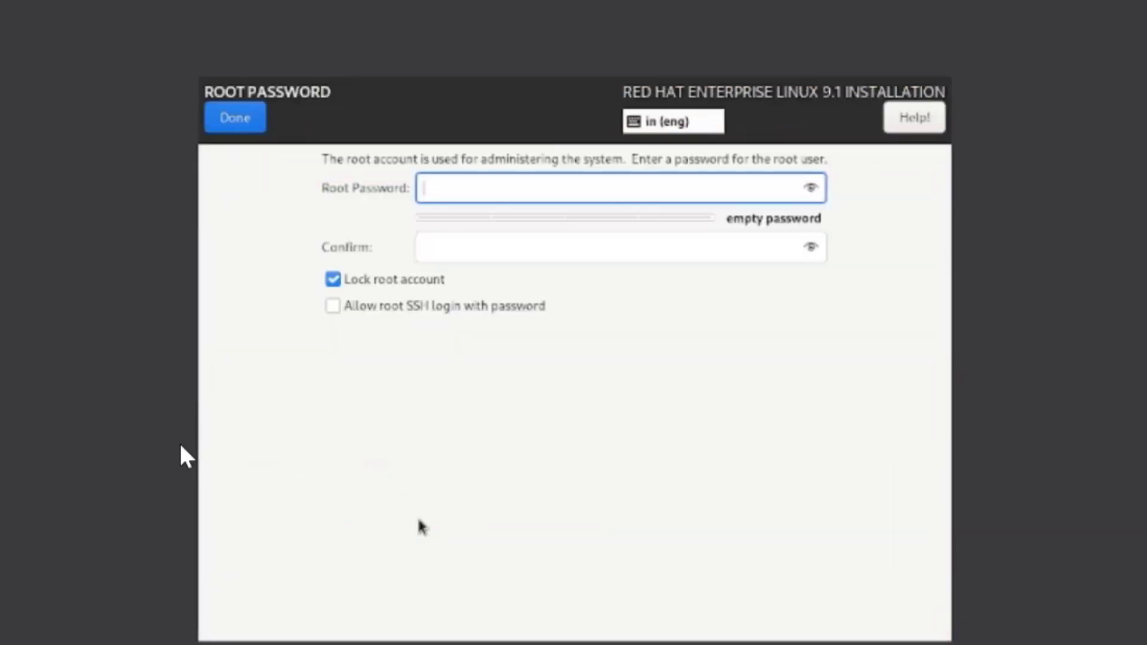
type("••")
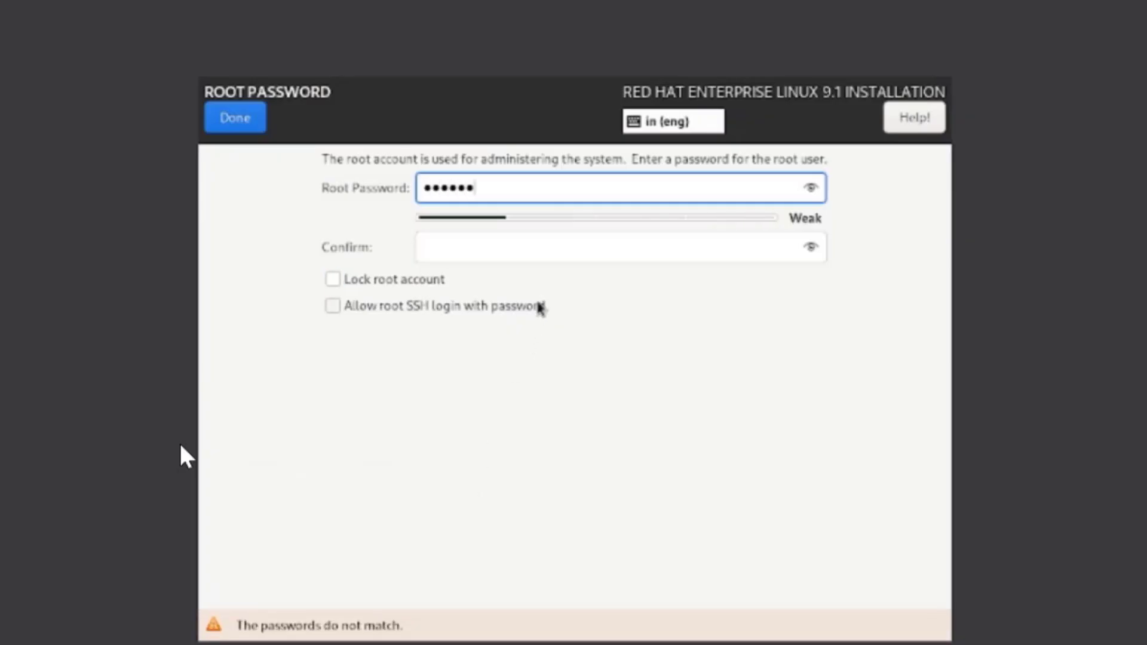
type("••")
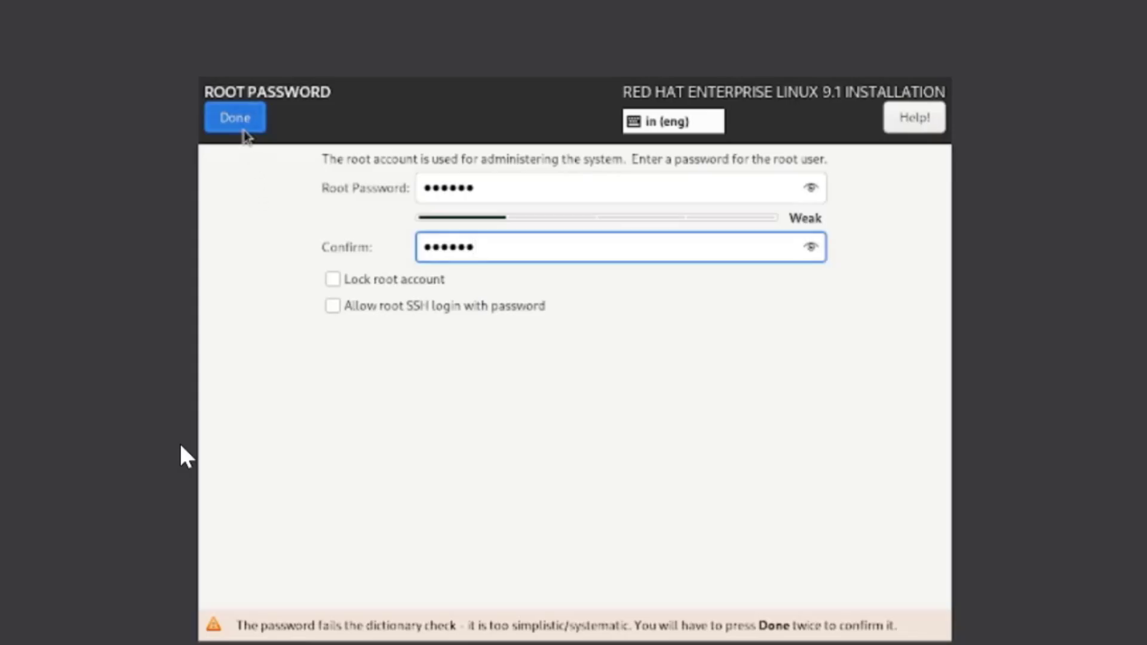
left_click(236, 117)
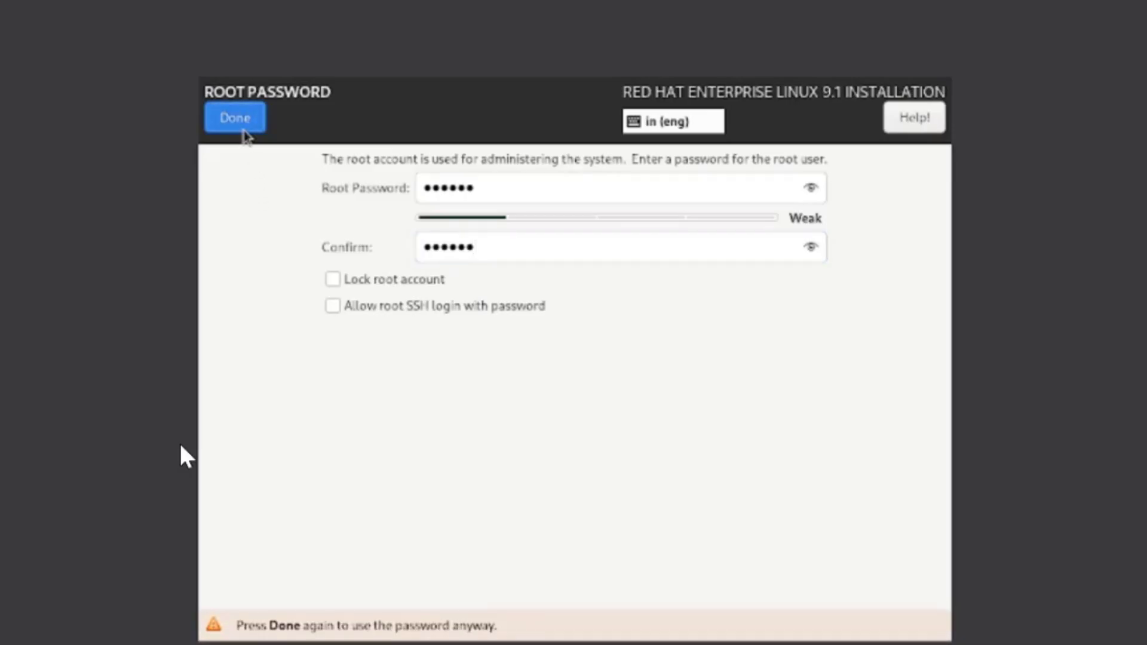
left_click(235, 117)
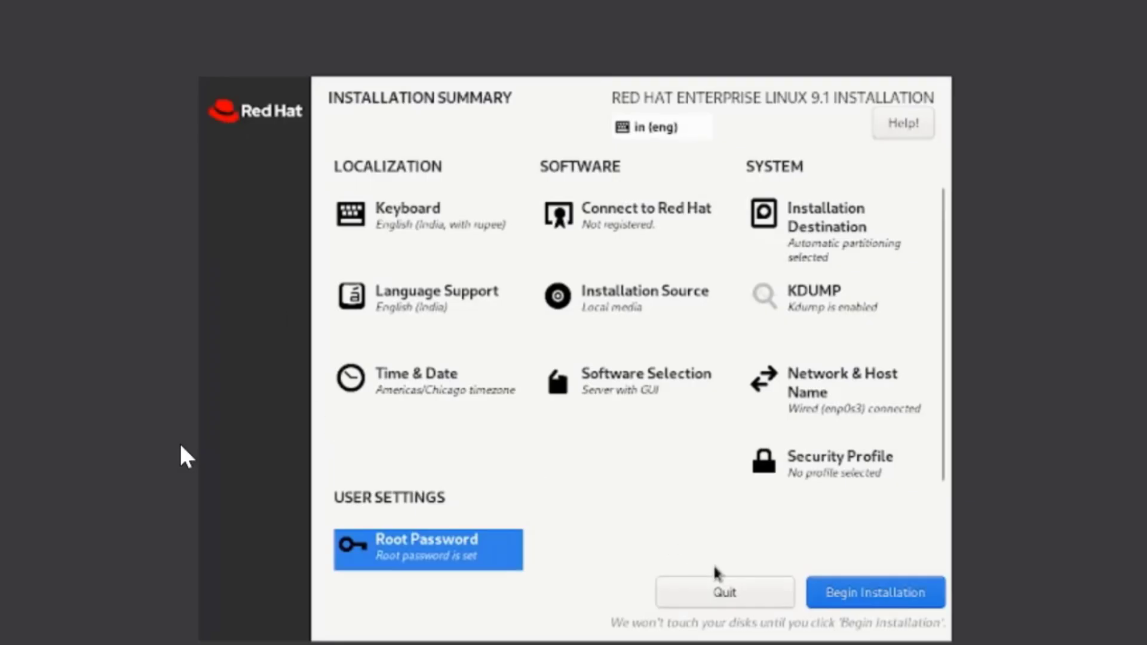
left_click(874, 592)
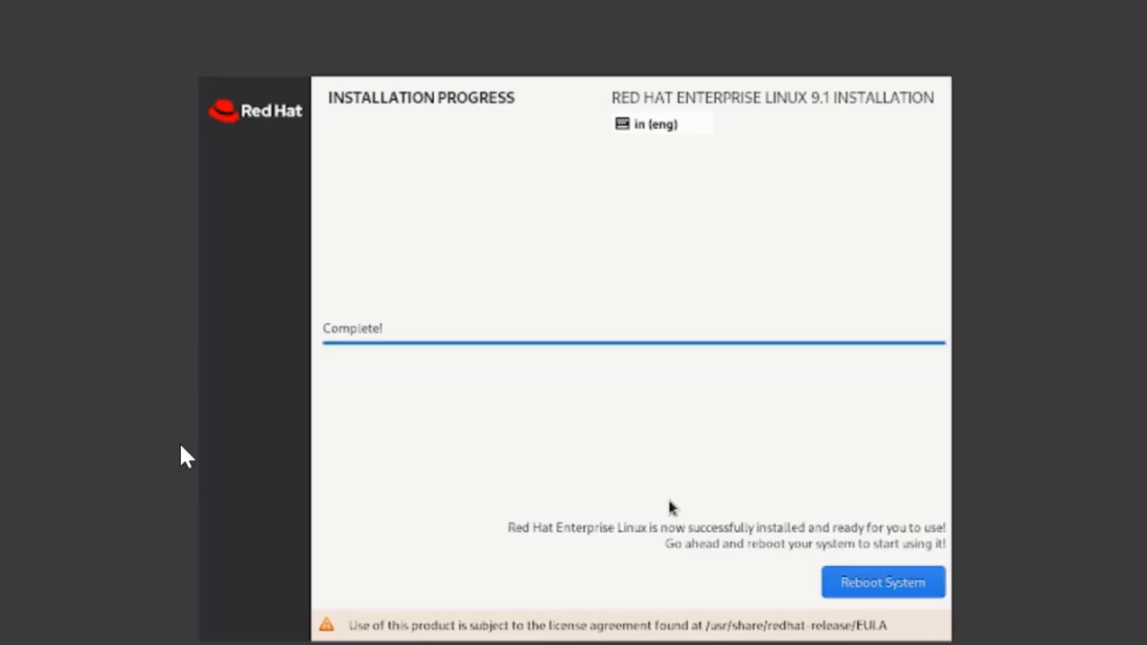
mouse_move(799, 546)
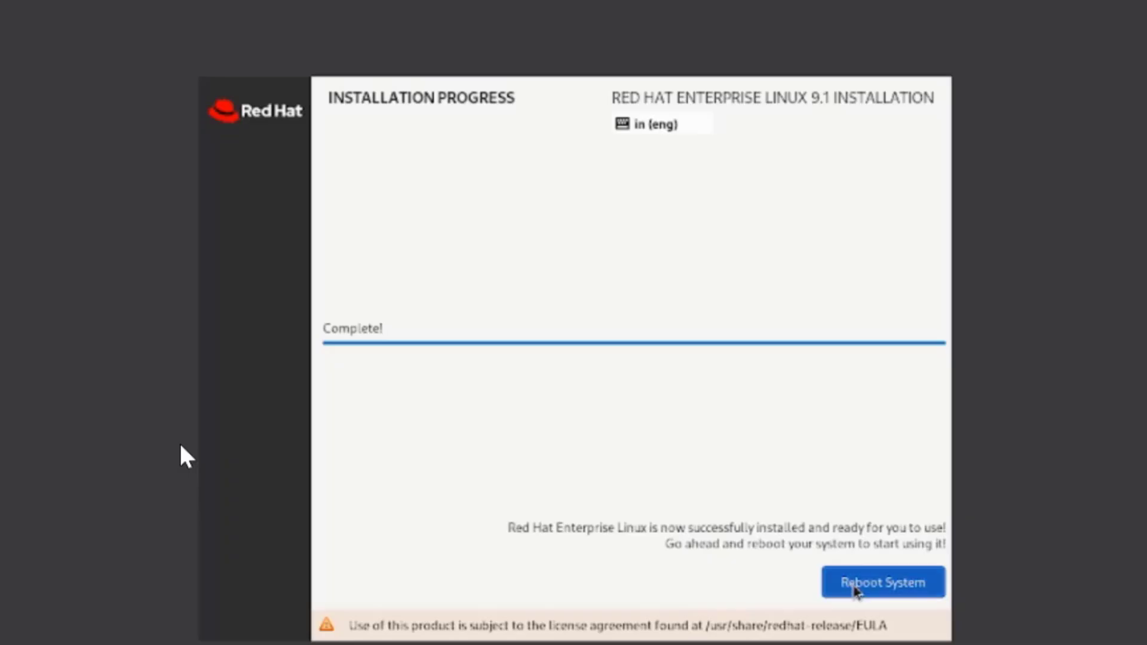
Reboot the newly installed system into the RHEL 9.1 welcome setup
left_click(882, 581)
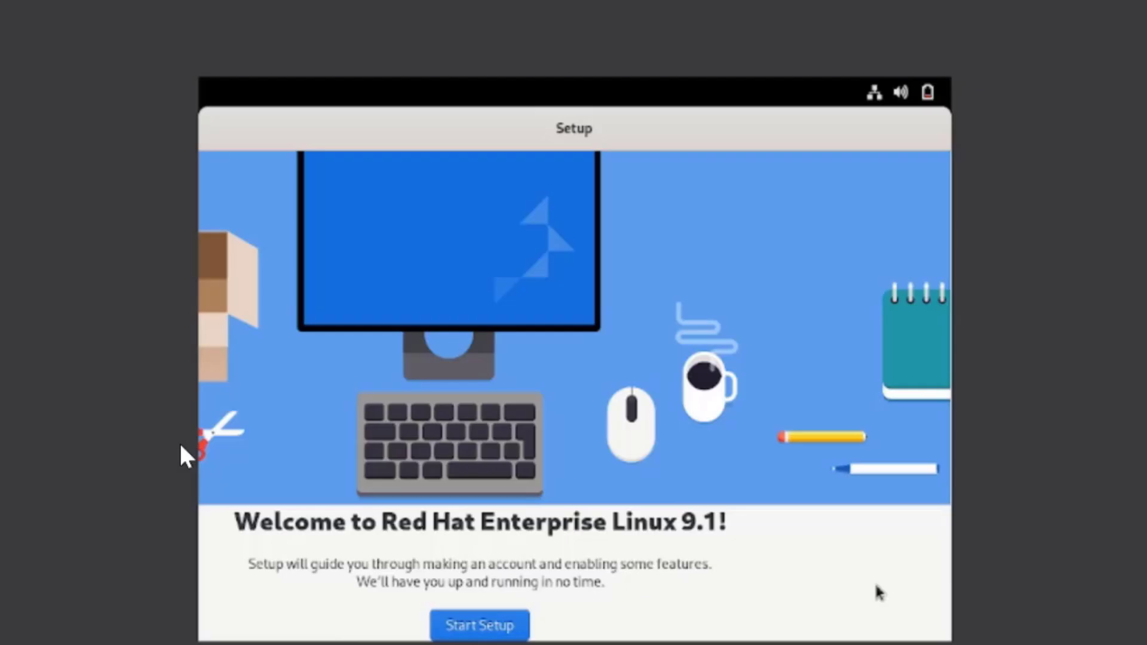
Start setup, turn Location Services off, and skip Online Accounts to reach About You
left_click(479, 624)
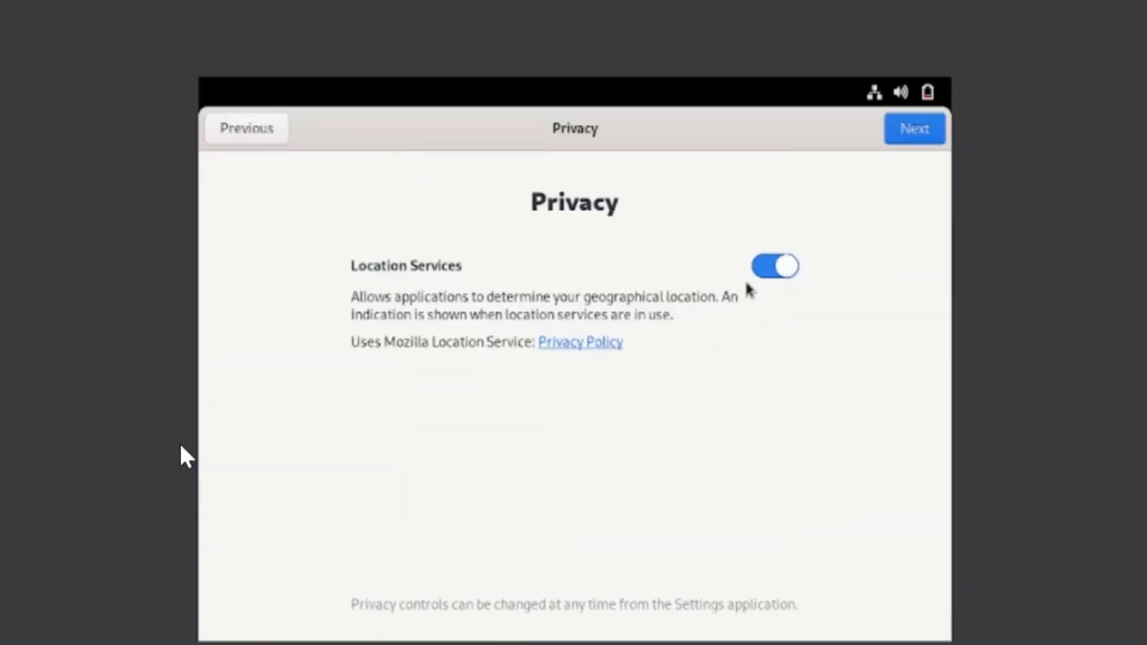
left_click(773, 267)
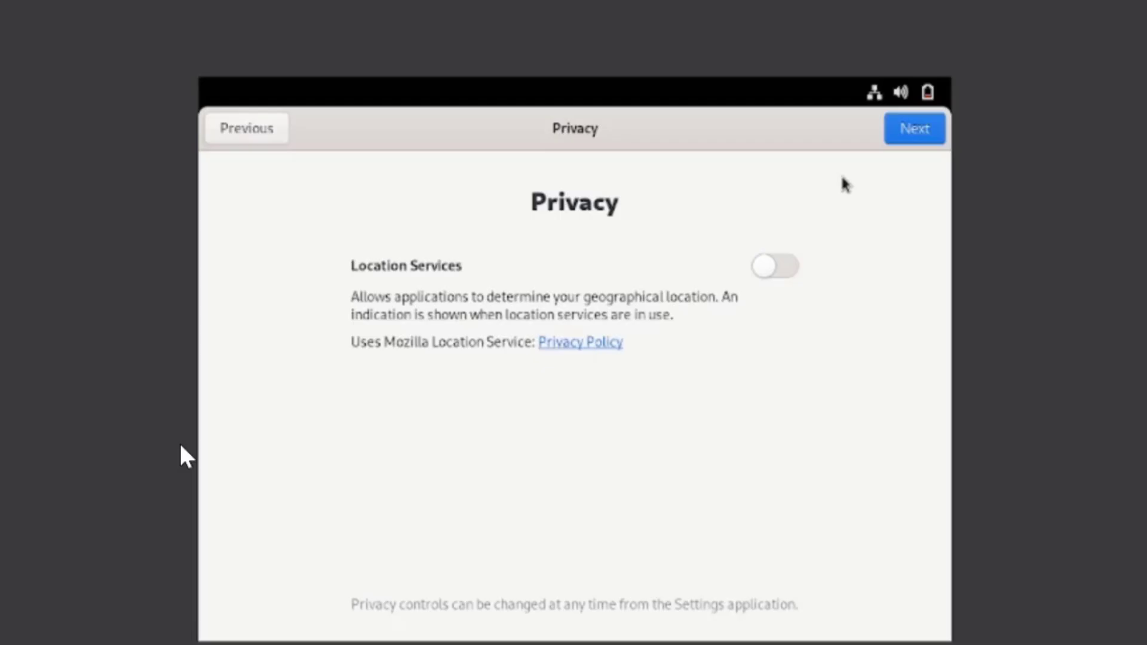
mouse_move(913, 138)
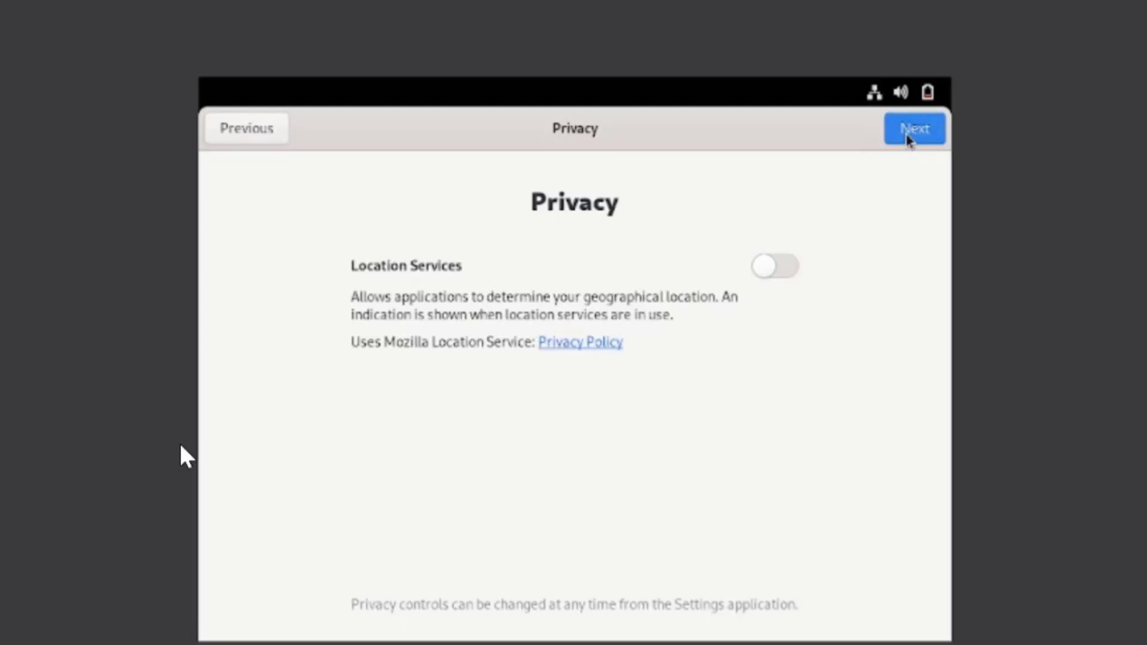
left_click(914, 128)
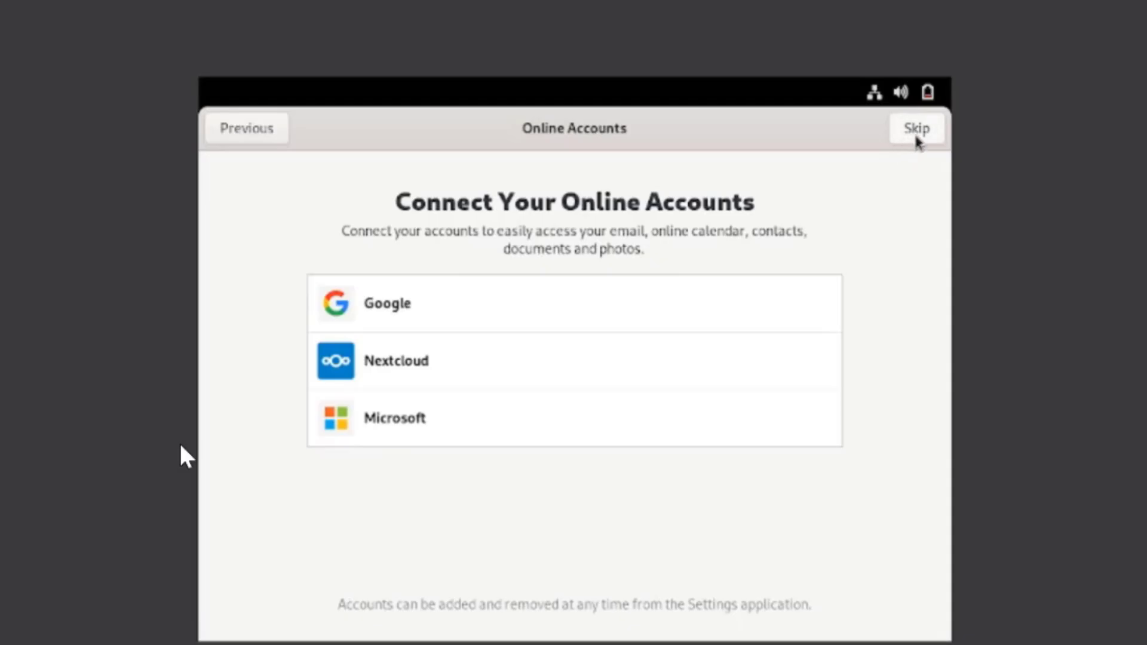
left_click(916, 128)
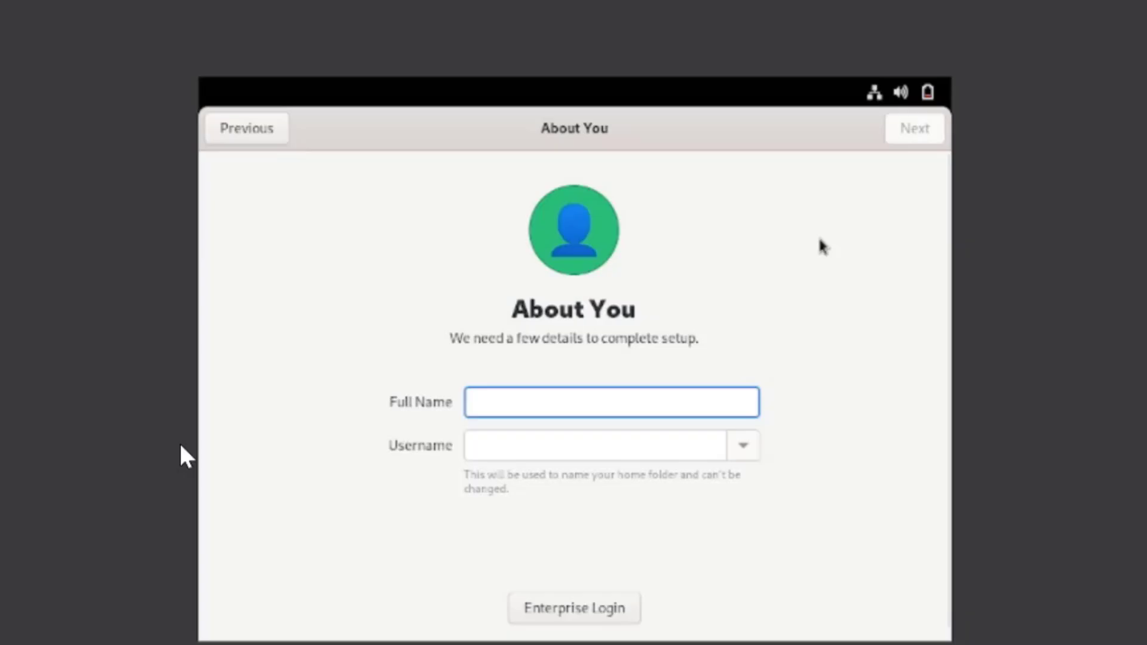
Create user 'baljit' with a password and finish setup at the All done! screen
left_click(610, 403)
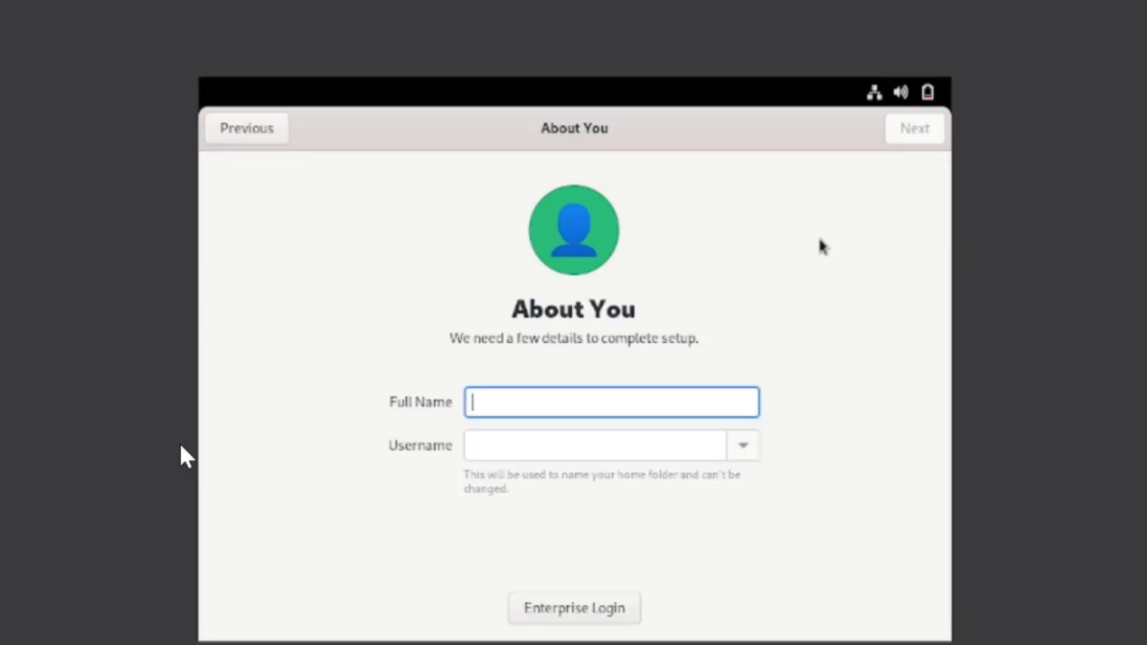
type("baljit")
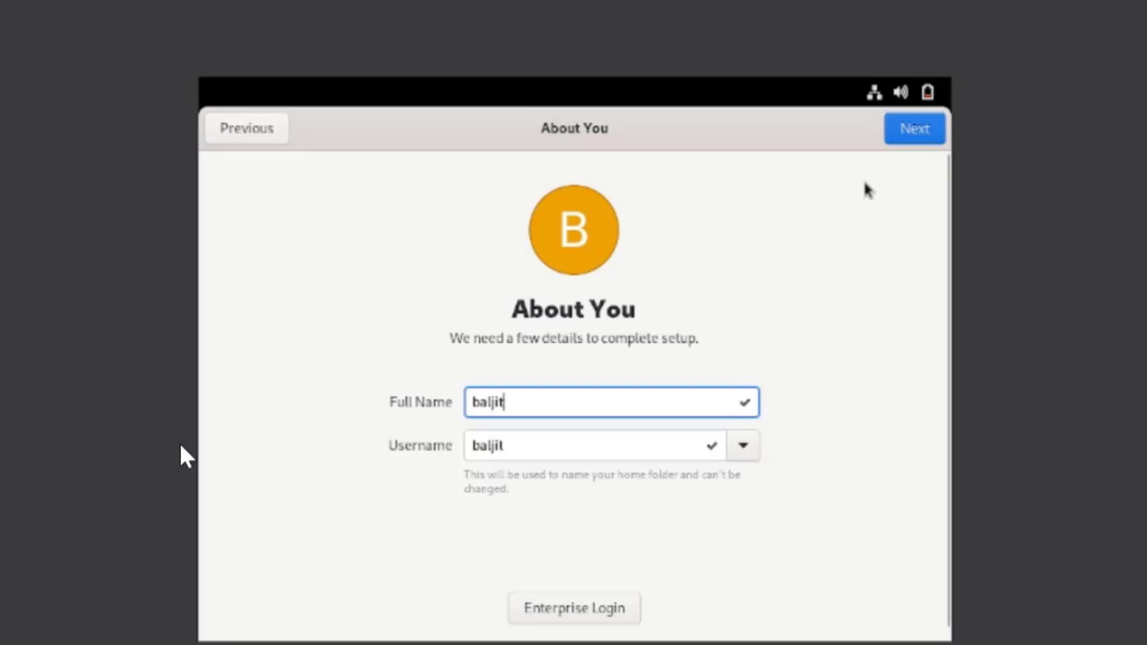
mouse_move(891, 164)
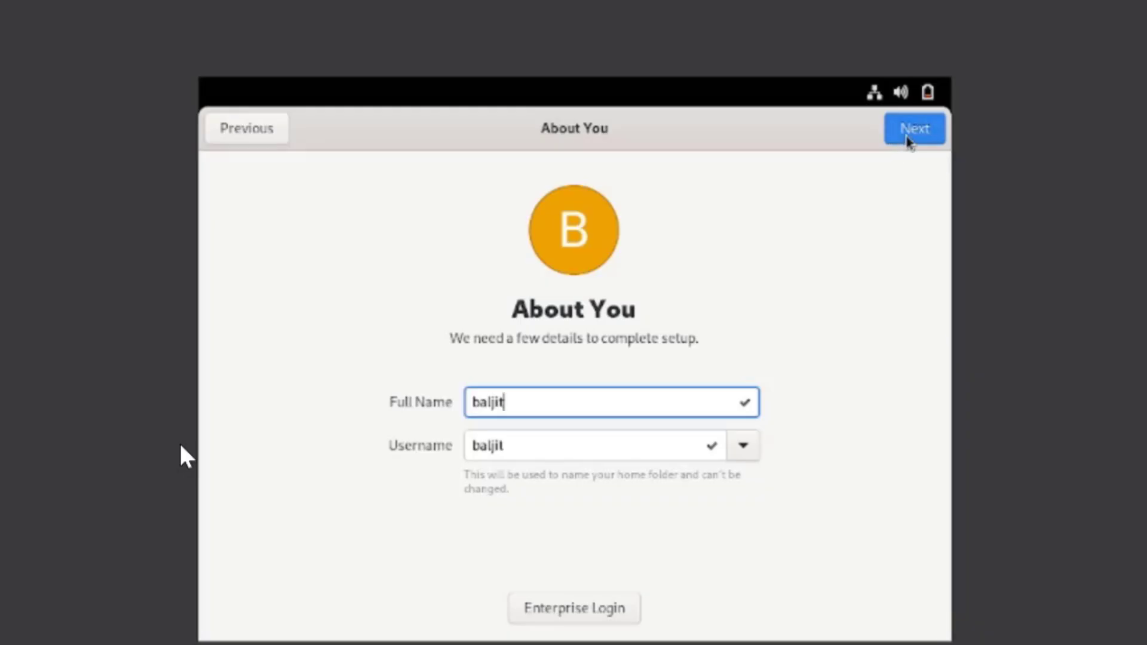
left_click(914, 128)
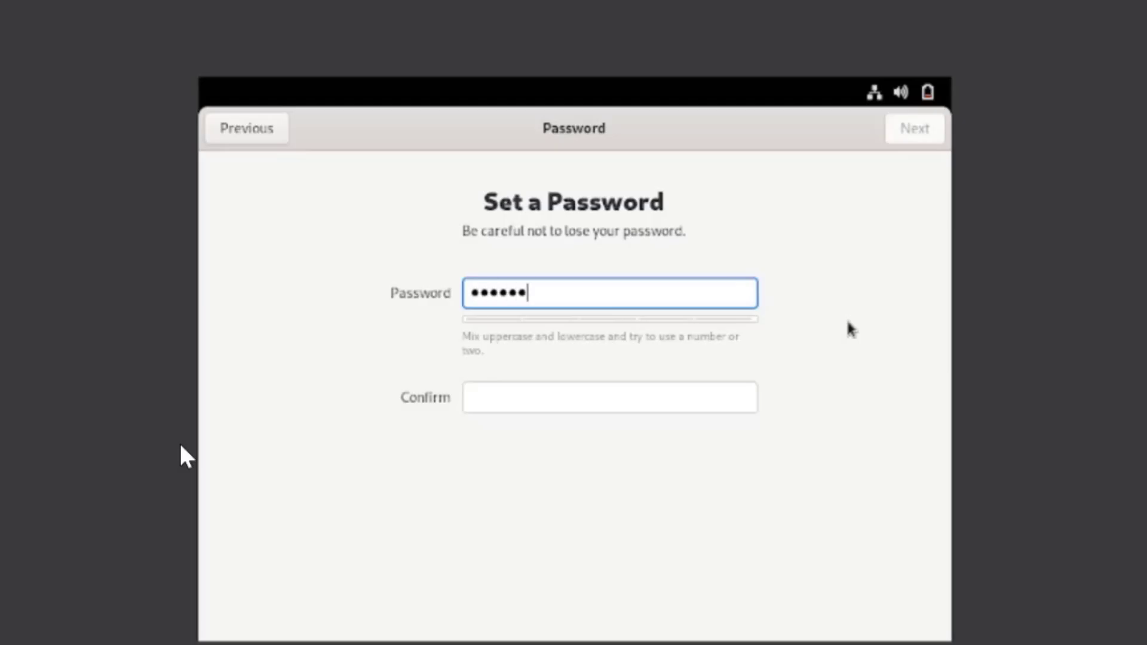
type("••")
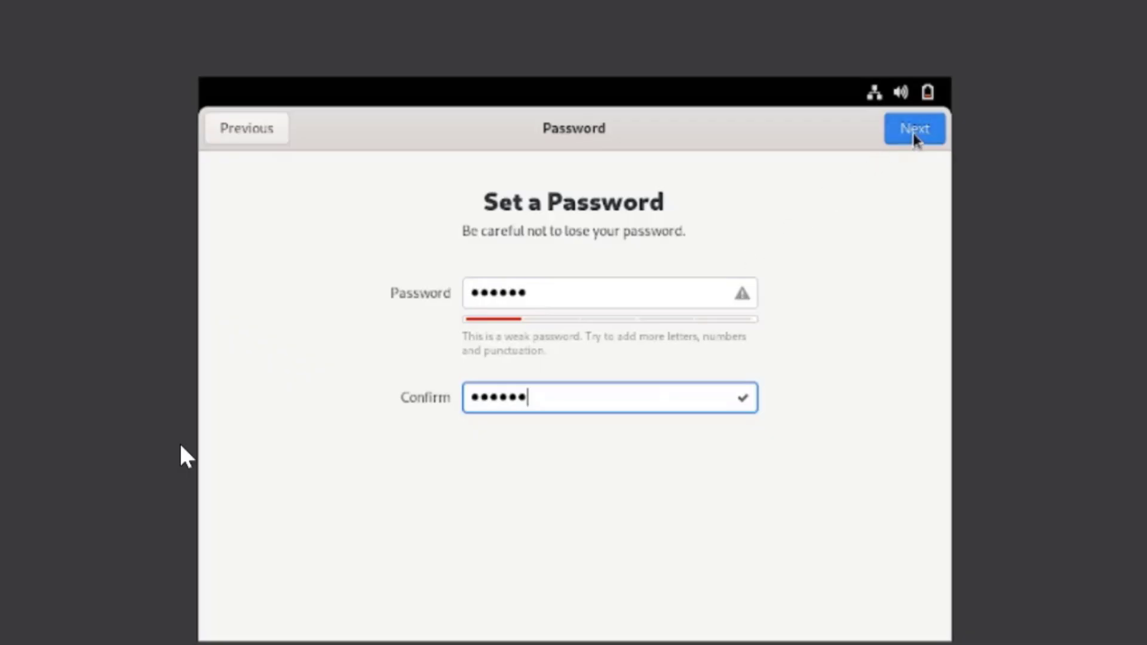
left_click(914, 128)
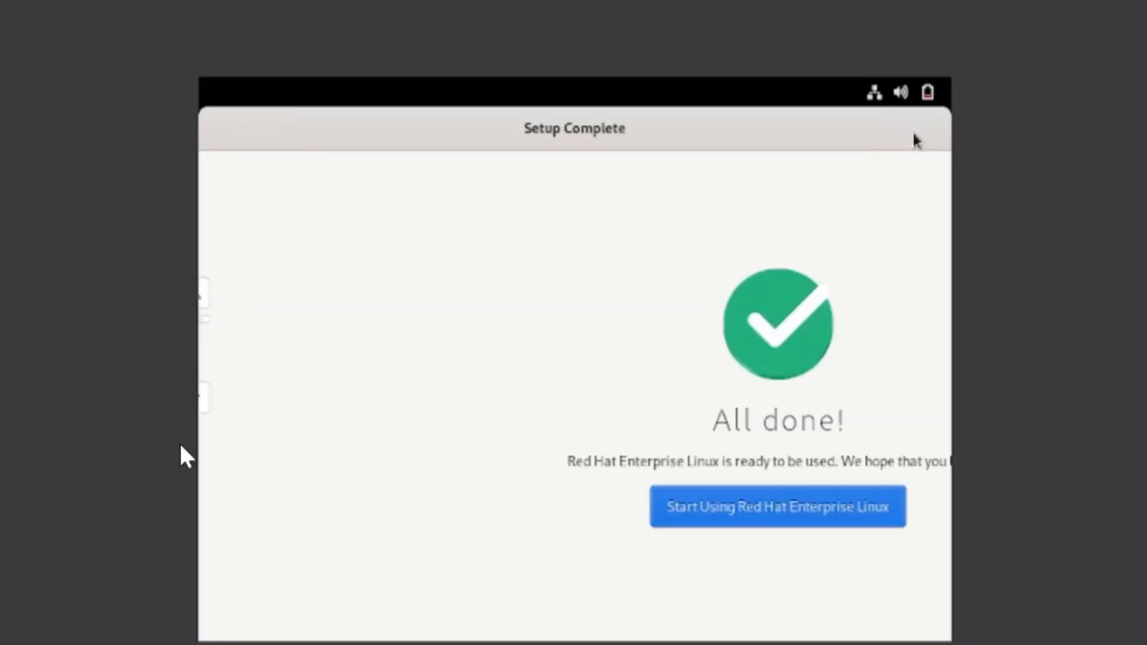